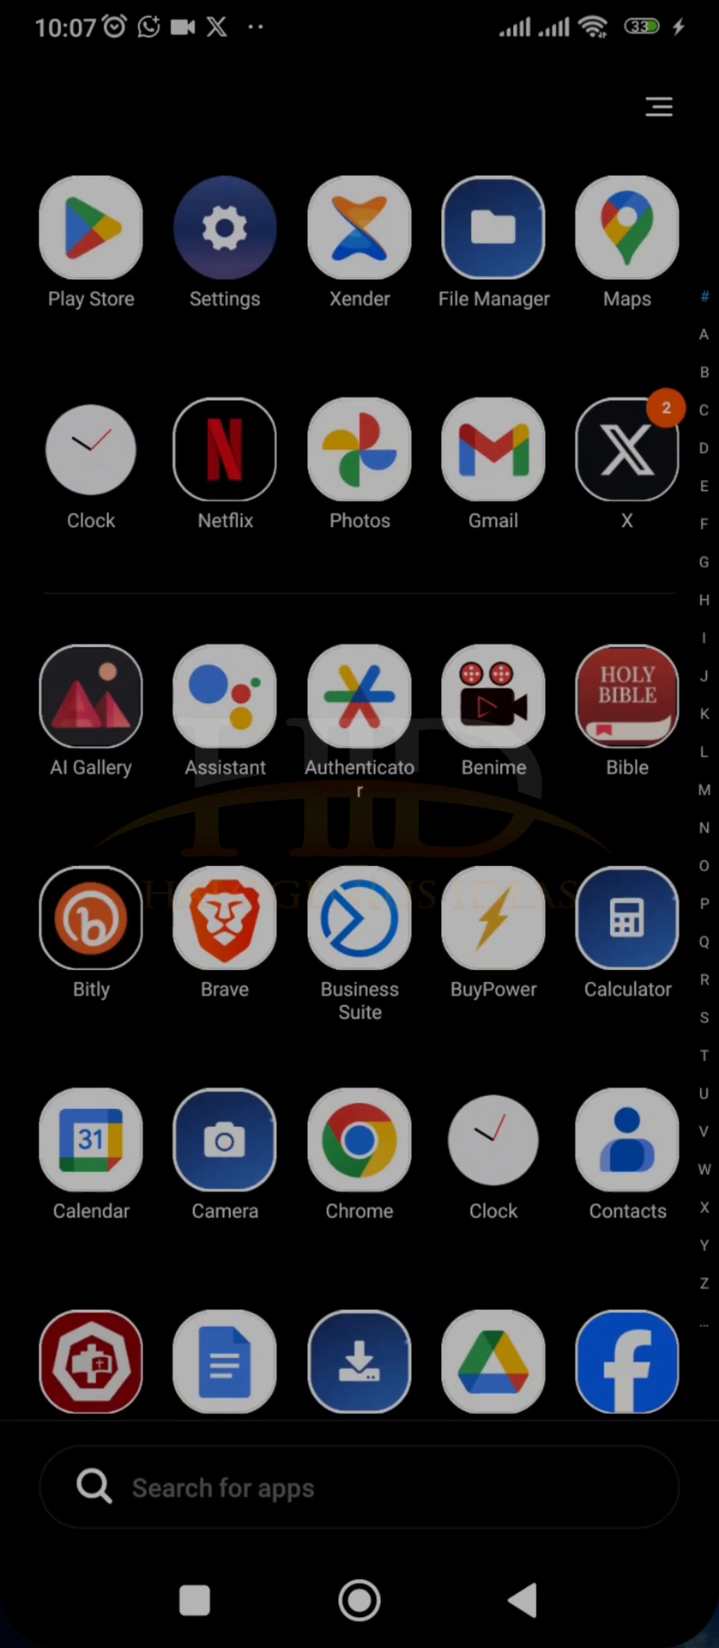
Step: Search Play Store for 'ter' and pick the termux suggestion to reach its installed listing
{"action": "left_click", "coordinate": [89, 223]}
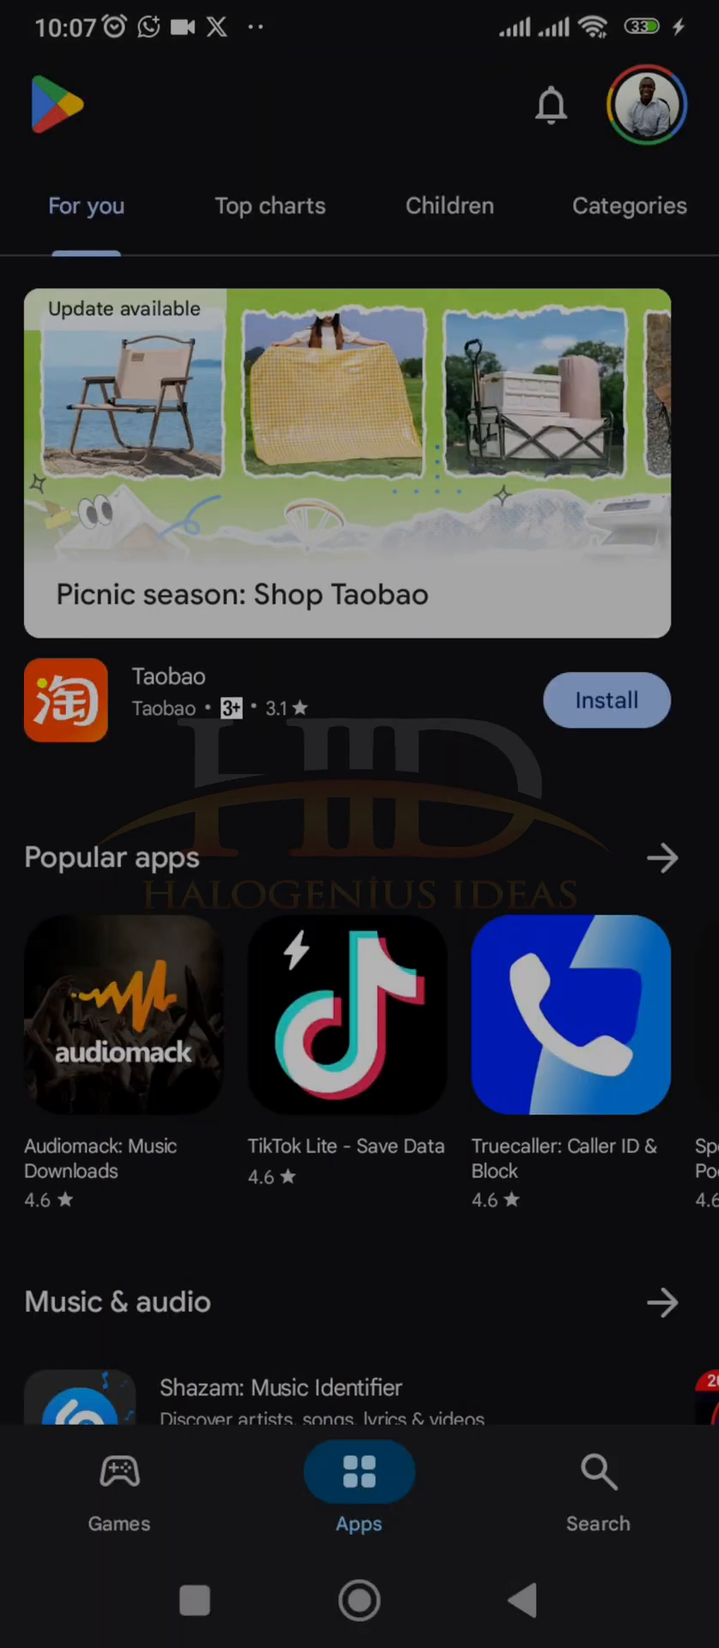
{"action": "type", "text": "ter"}
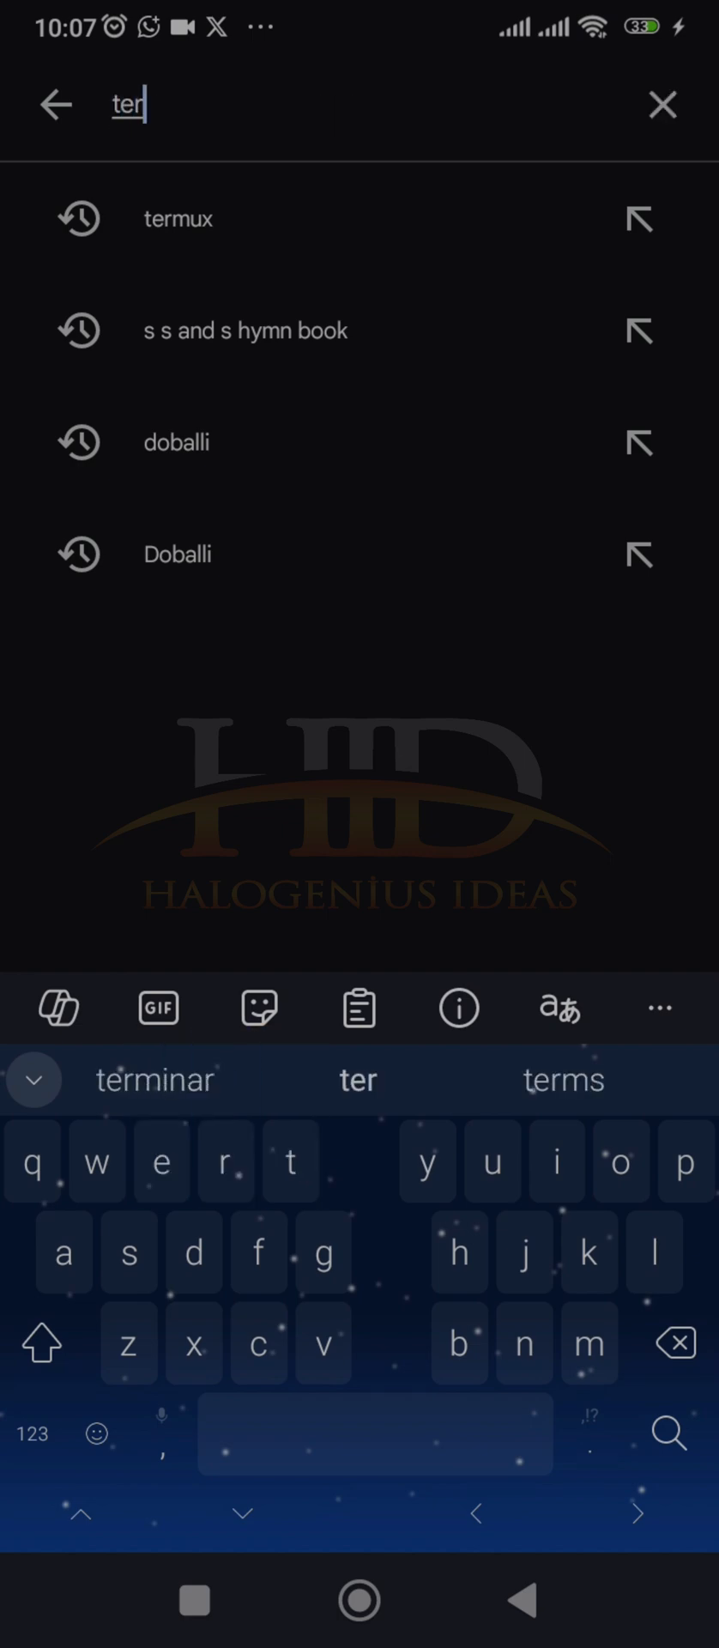
{"action": "left_click", "coordinate": [178, 218]}
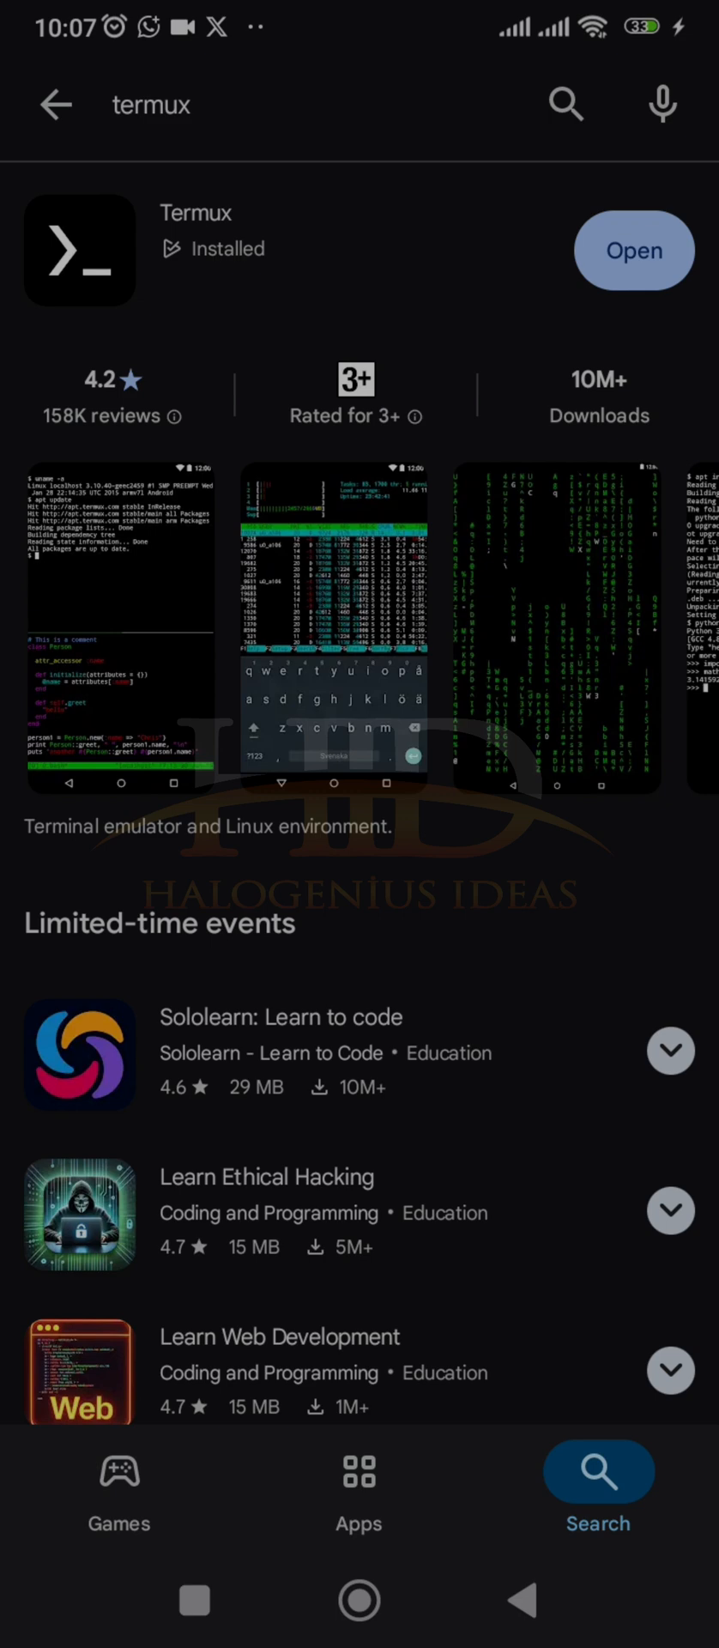
{"action": "left_click", "coordinate": [634, 250]}
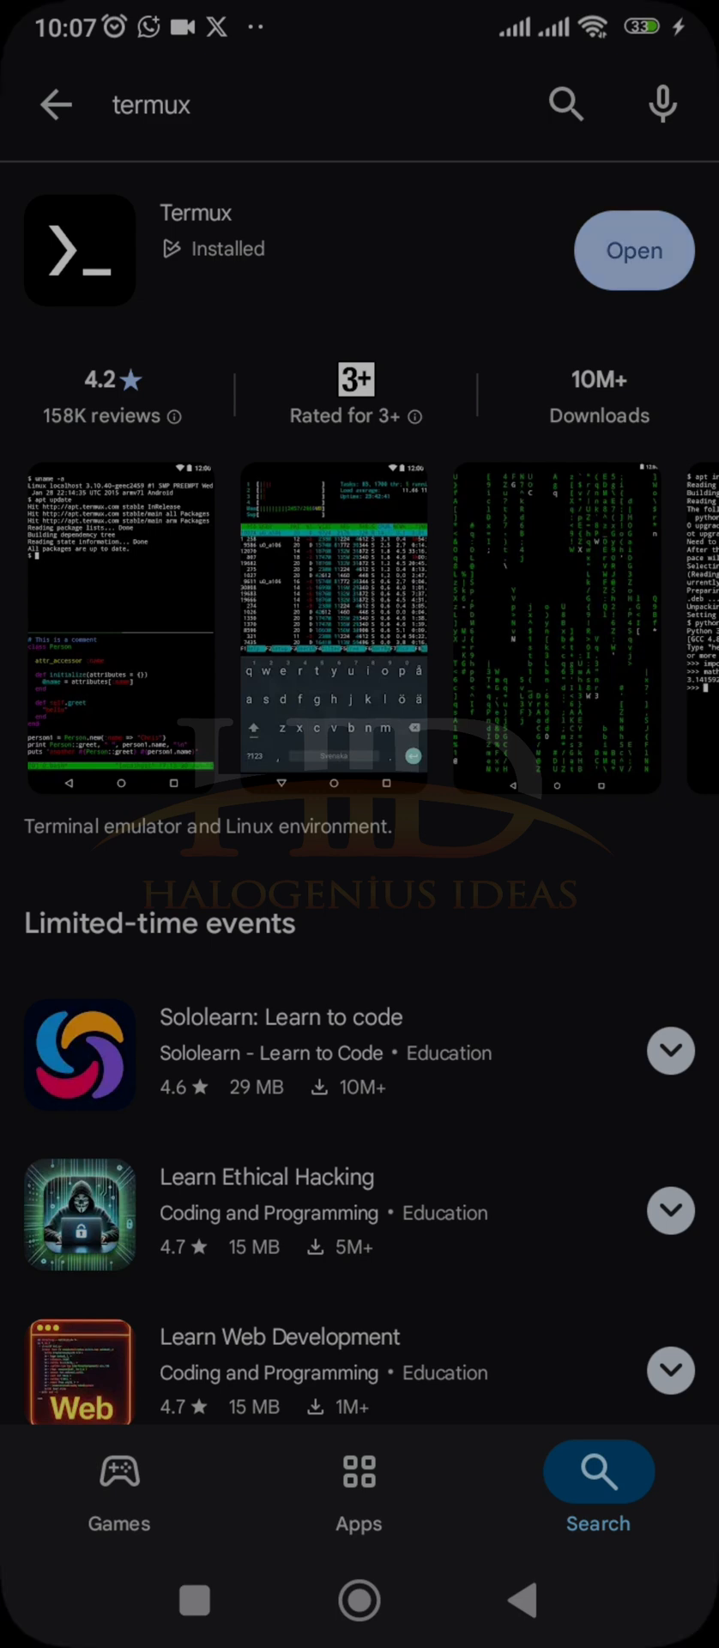
Step: Launch Termux and run whoami, pwd and ls in the home directory
{"action": "left_click", "coordinate": [633, 250]}
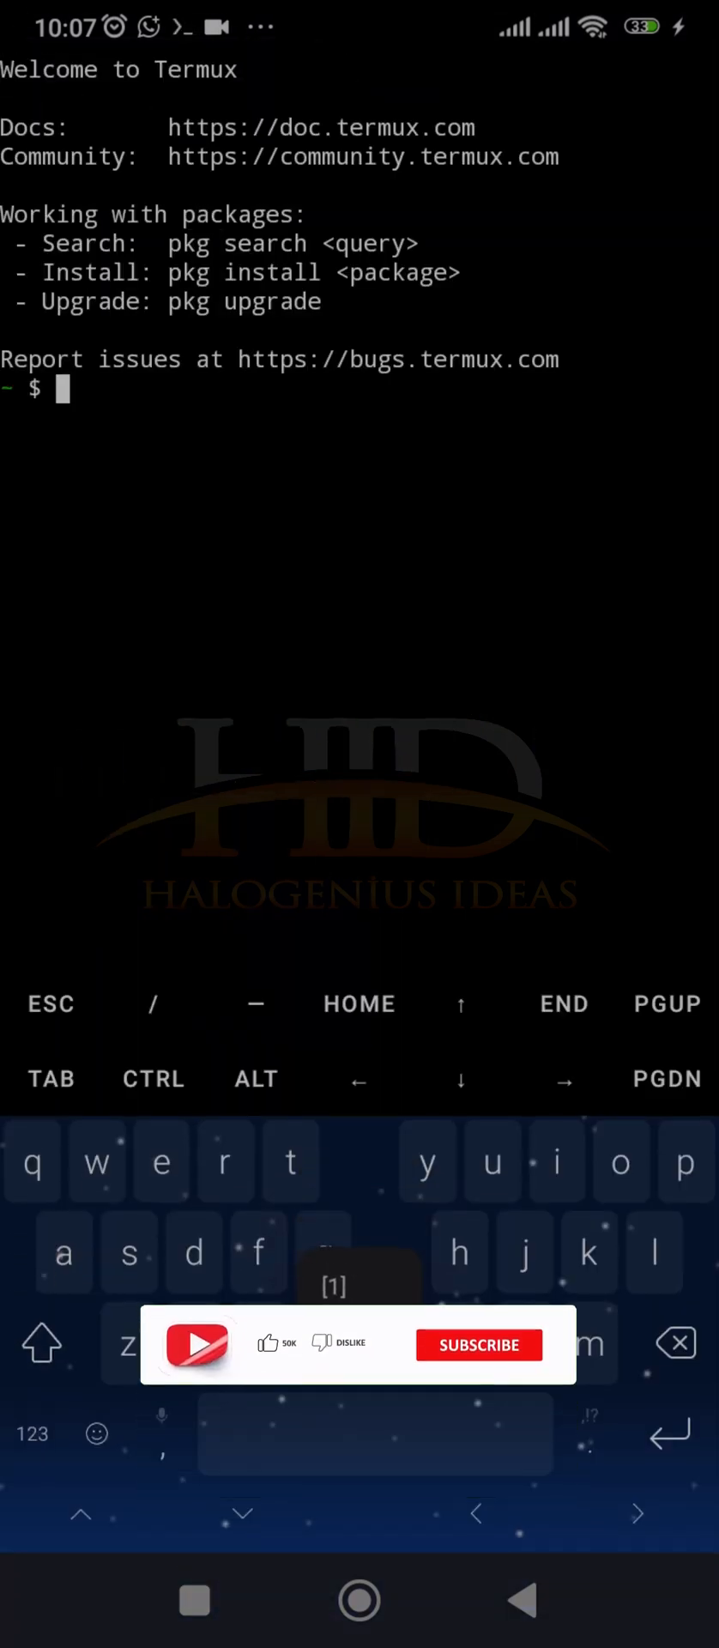
{"action": "left_click", "coordinate": [322, 1253]}
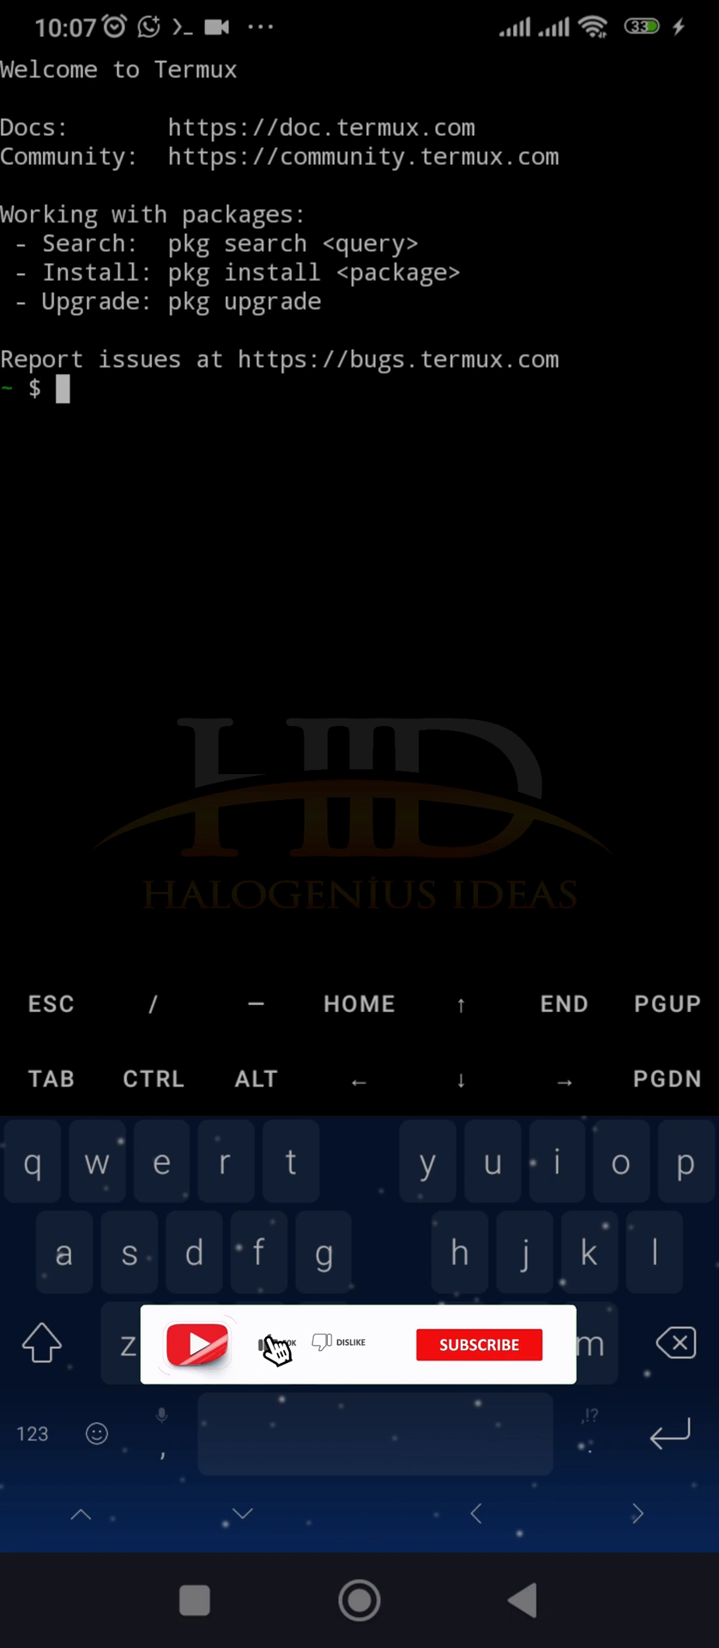
{"action": "left_click", "coordinate": [477, 1343]}
{"action": "type", "text": "whoami"}
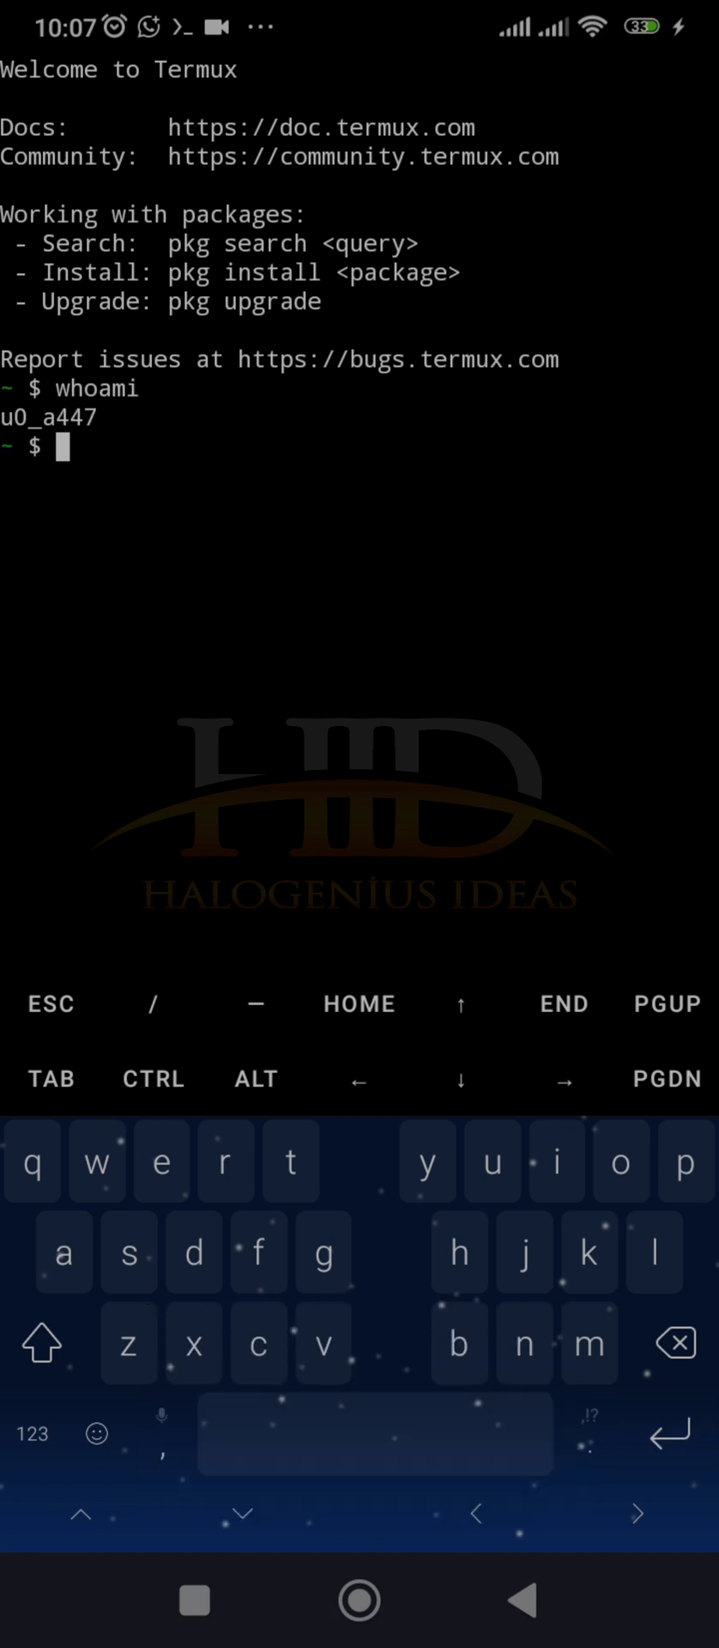
{"action": "type", "text": "pwd"}
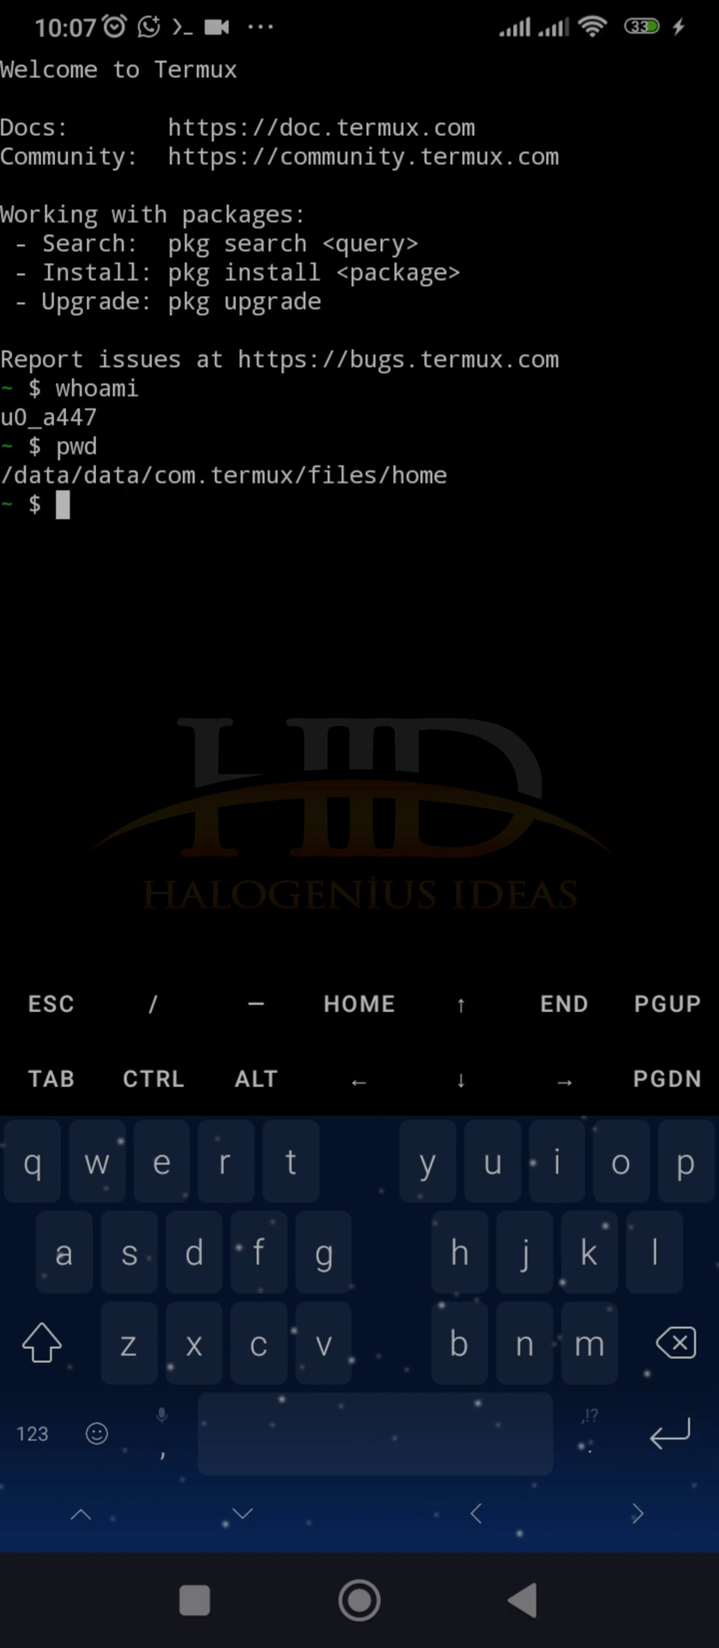
{"action": "type", "text": "ls"}
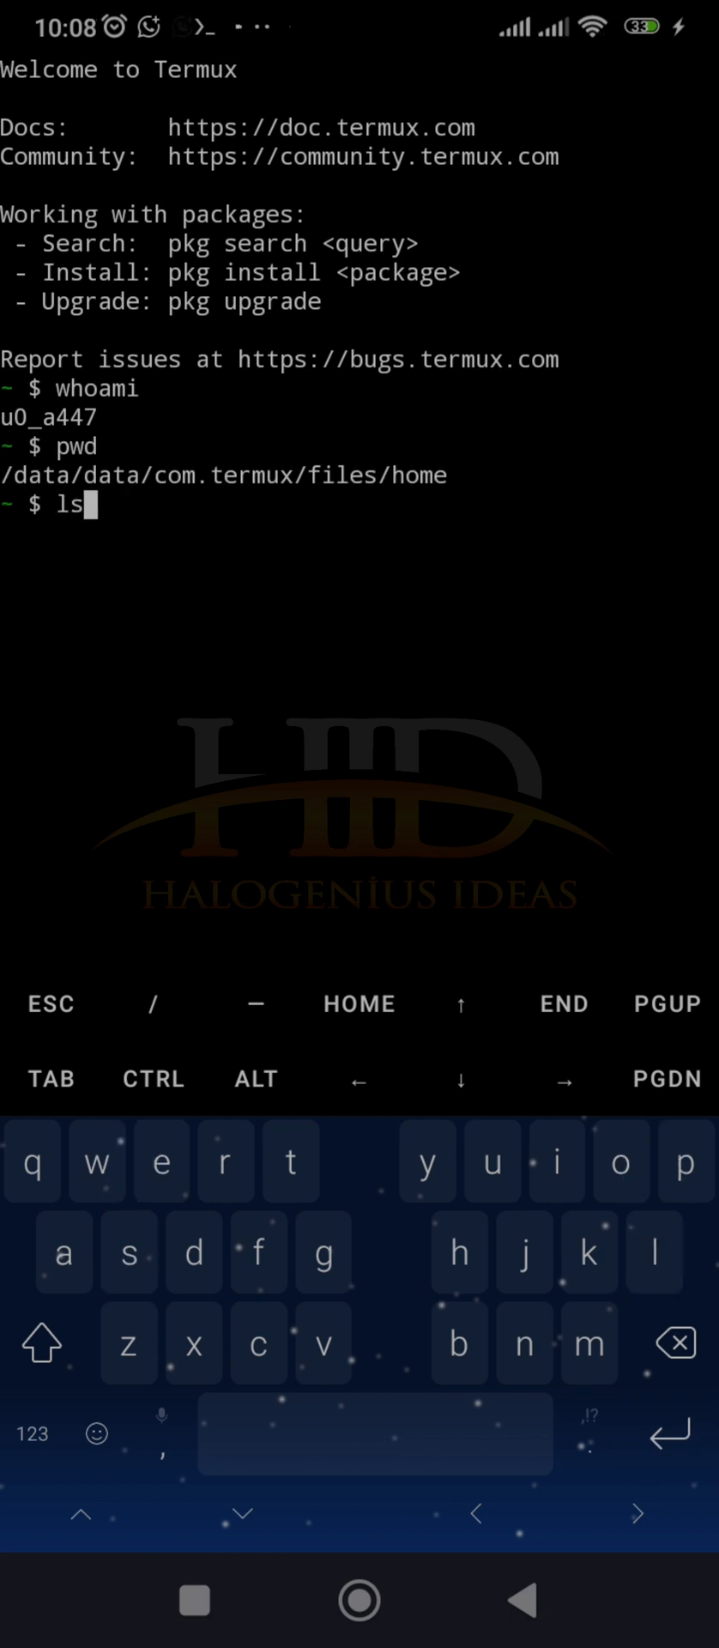
{"action": "key", "text": "Enter"}
{"action": "type", "text": "apt up"}
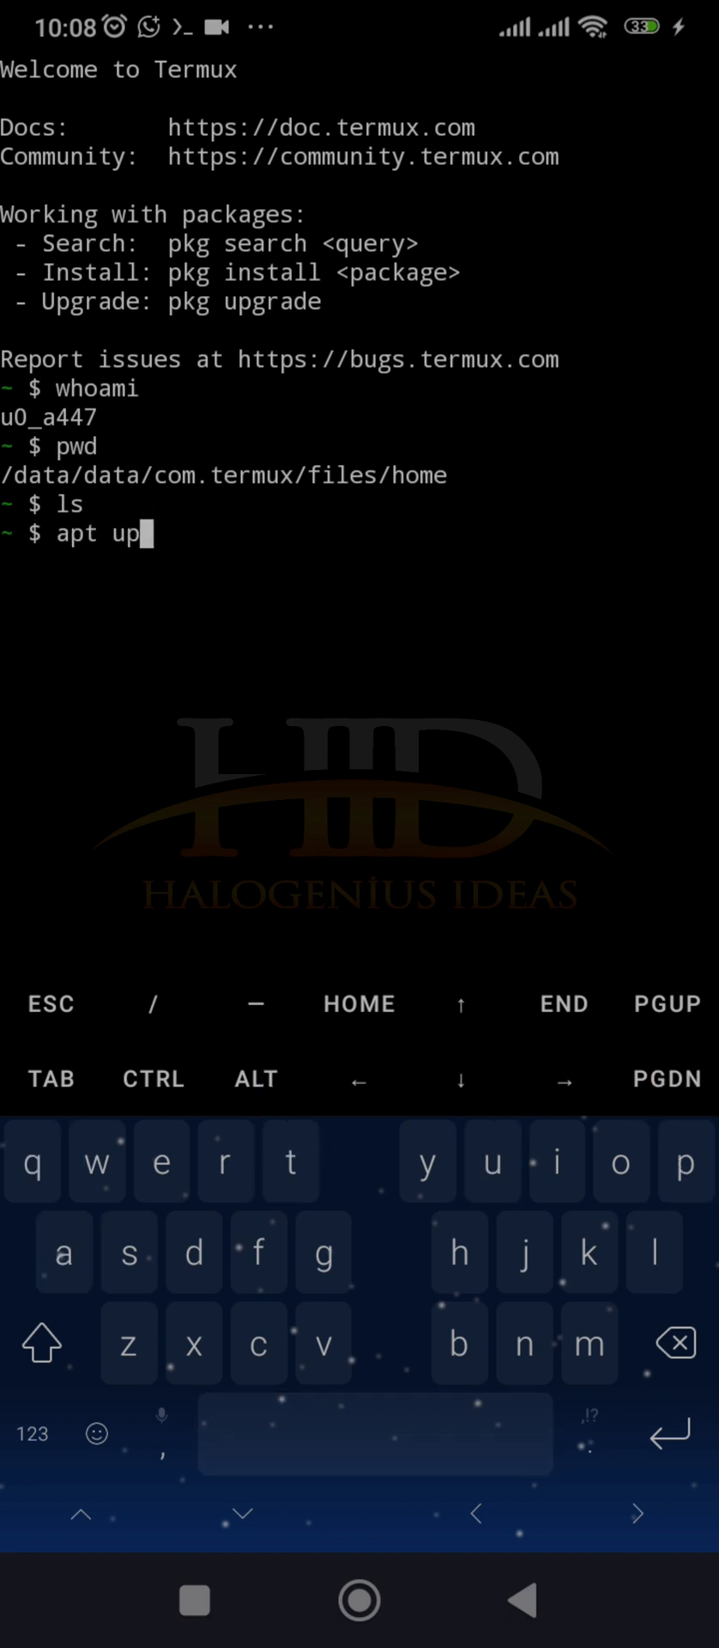
Step: Run apt update then apt upgrade, both reporting nothing to do
{"action": "type", "text": "date"}
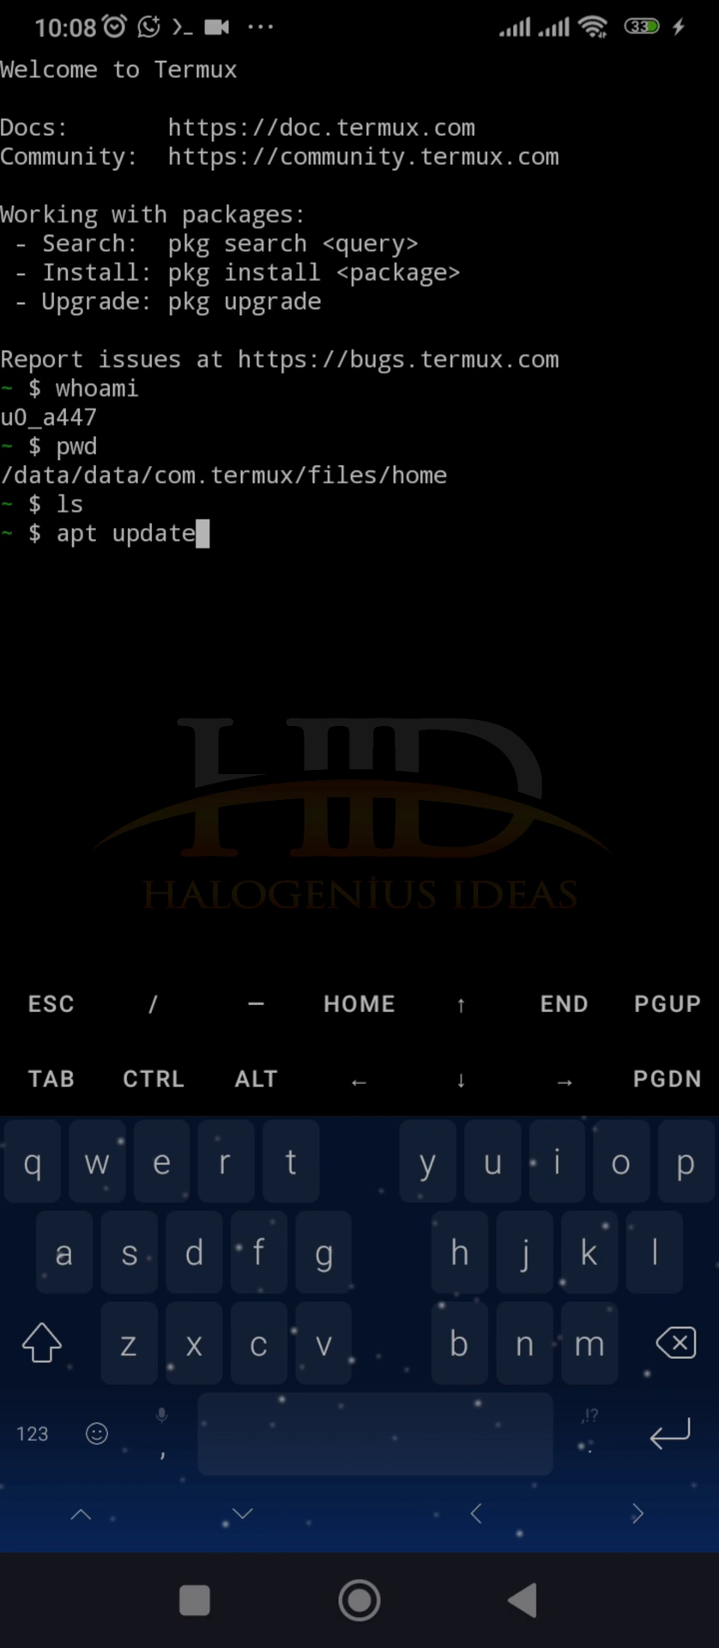
{"action": "key", "text": "Enter"}
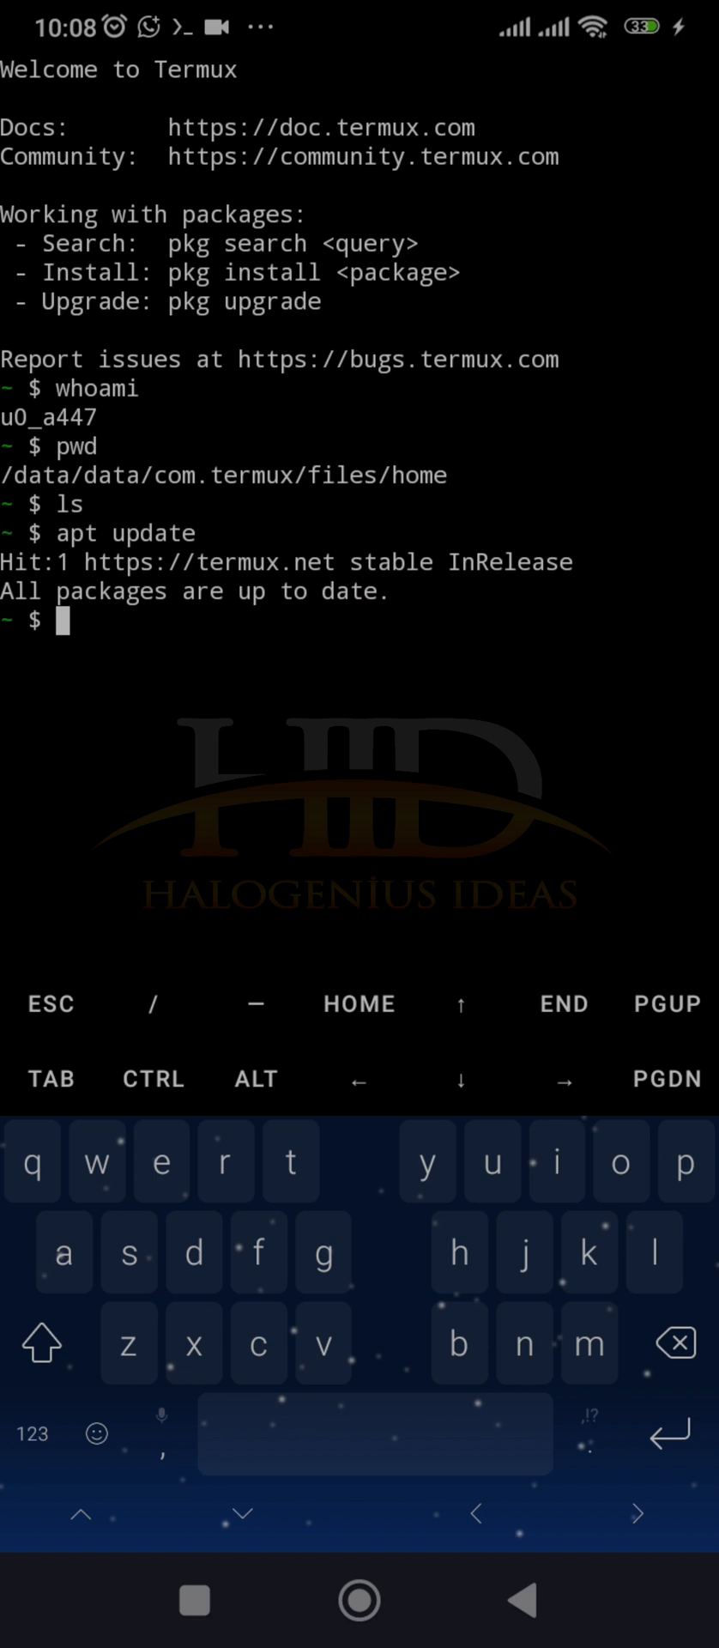
{"action": "type", "text": "apt"}
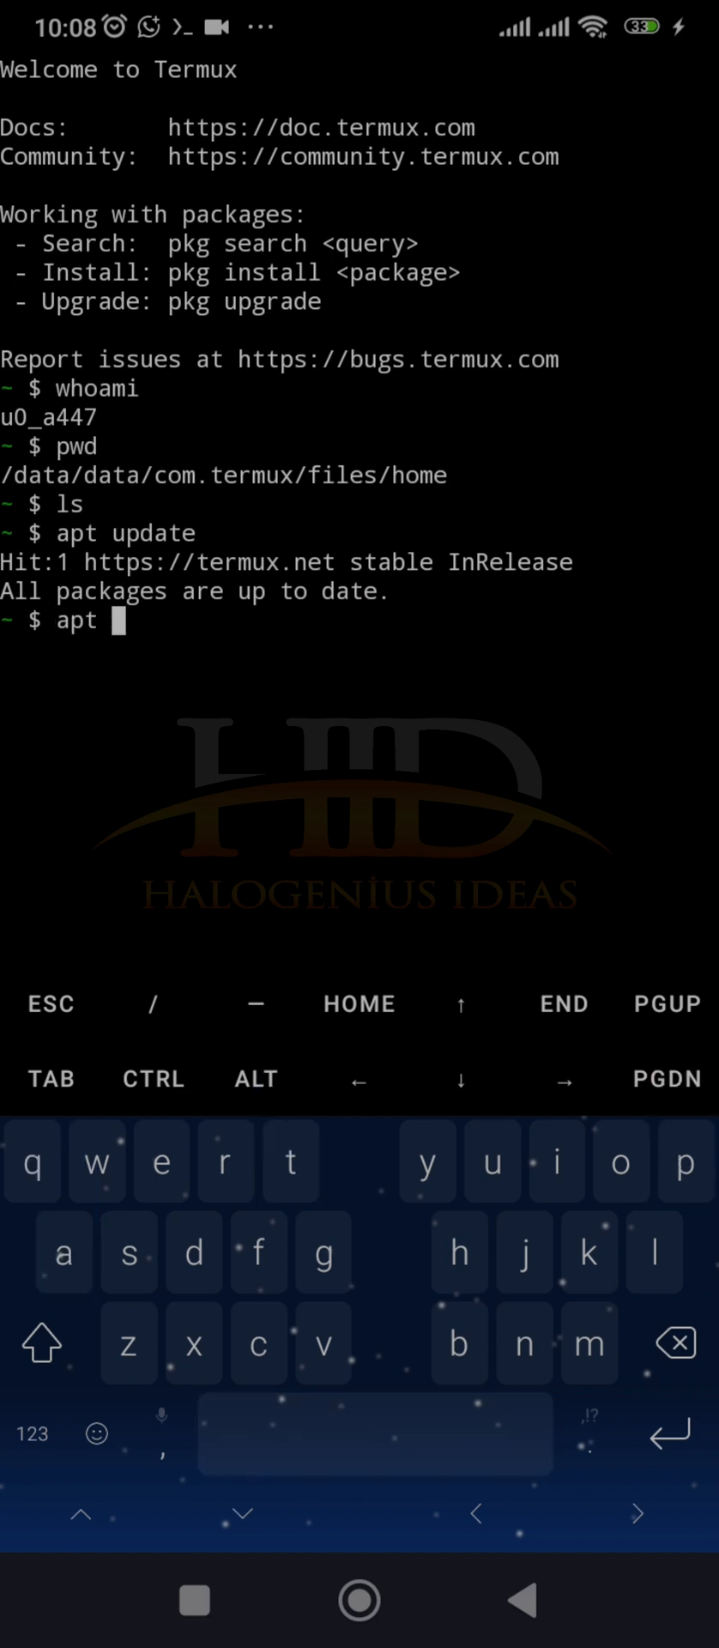
{"action": "type", "text": "up"}
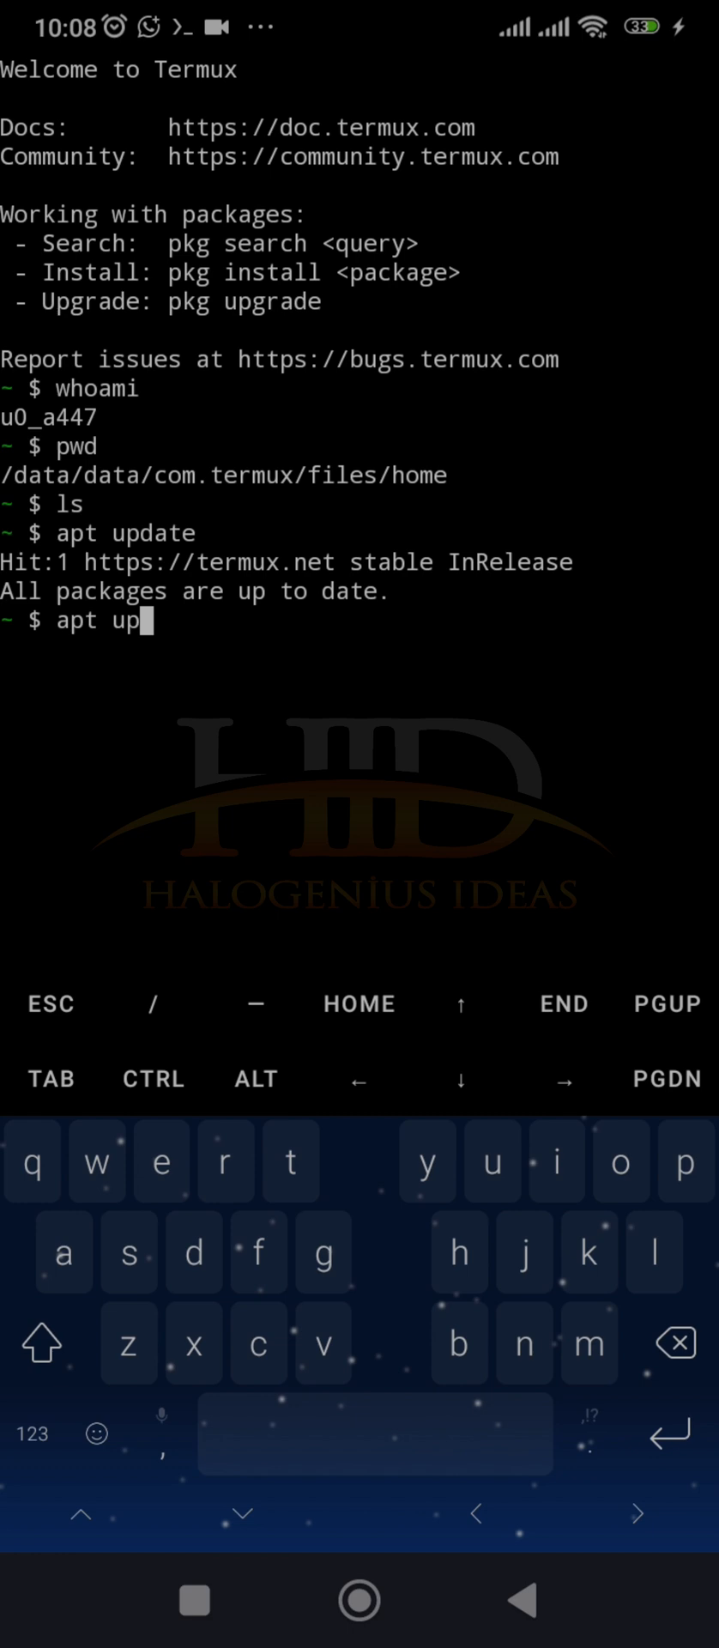
{"action": "type", "text": "grade"}
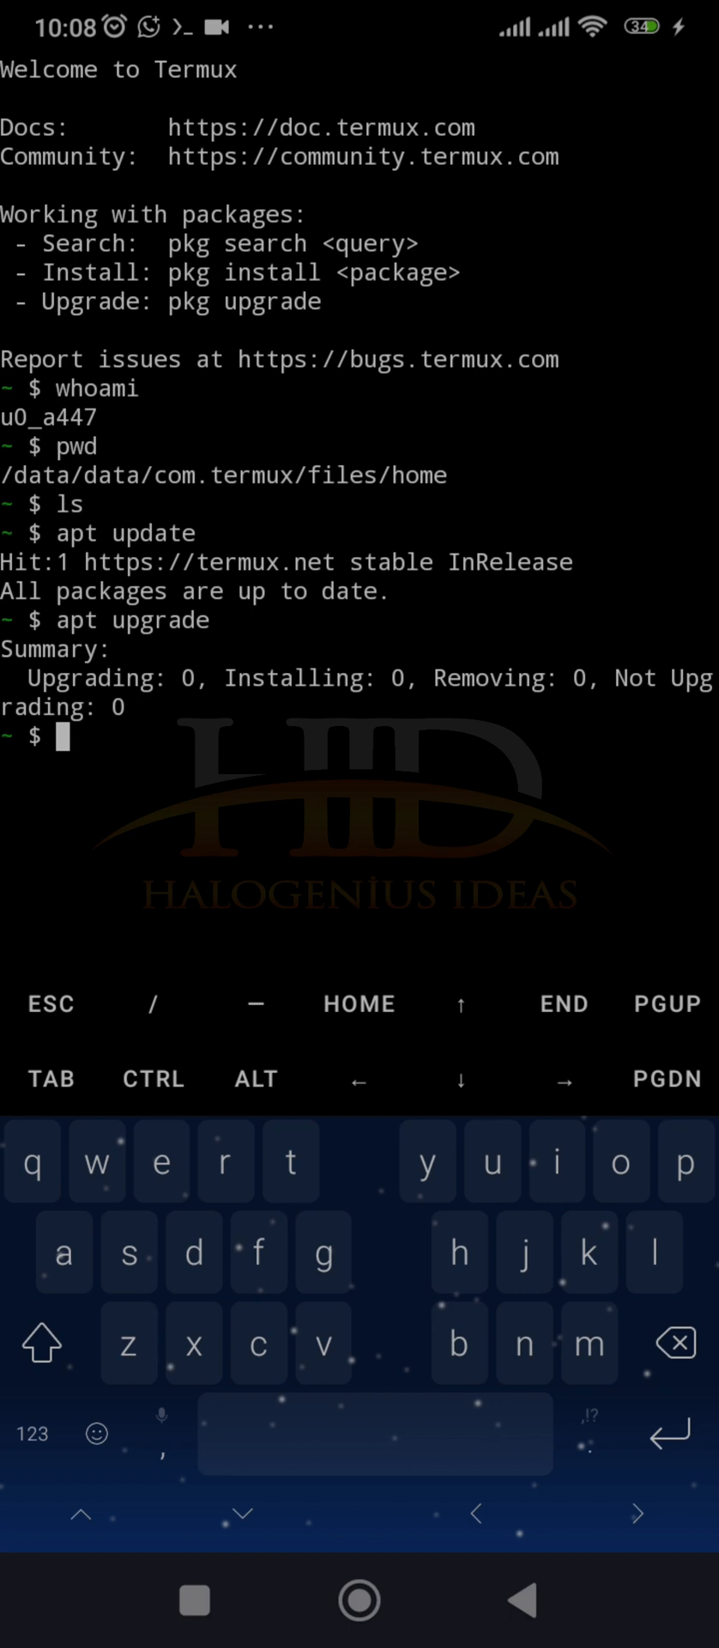
{"action": "type", "text": "pkg"}
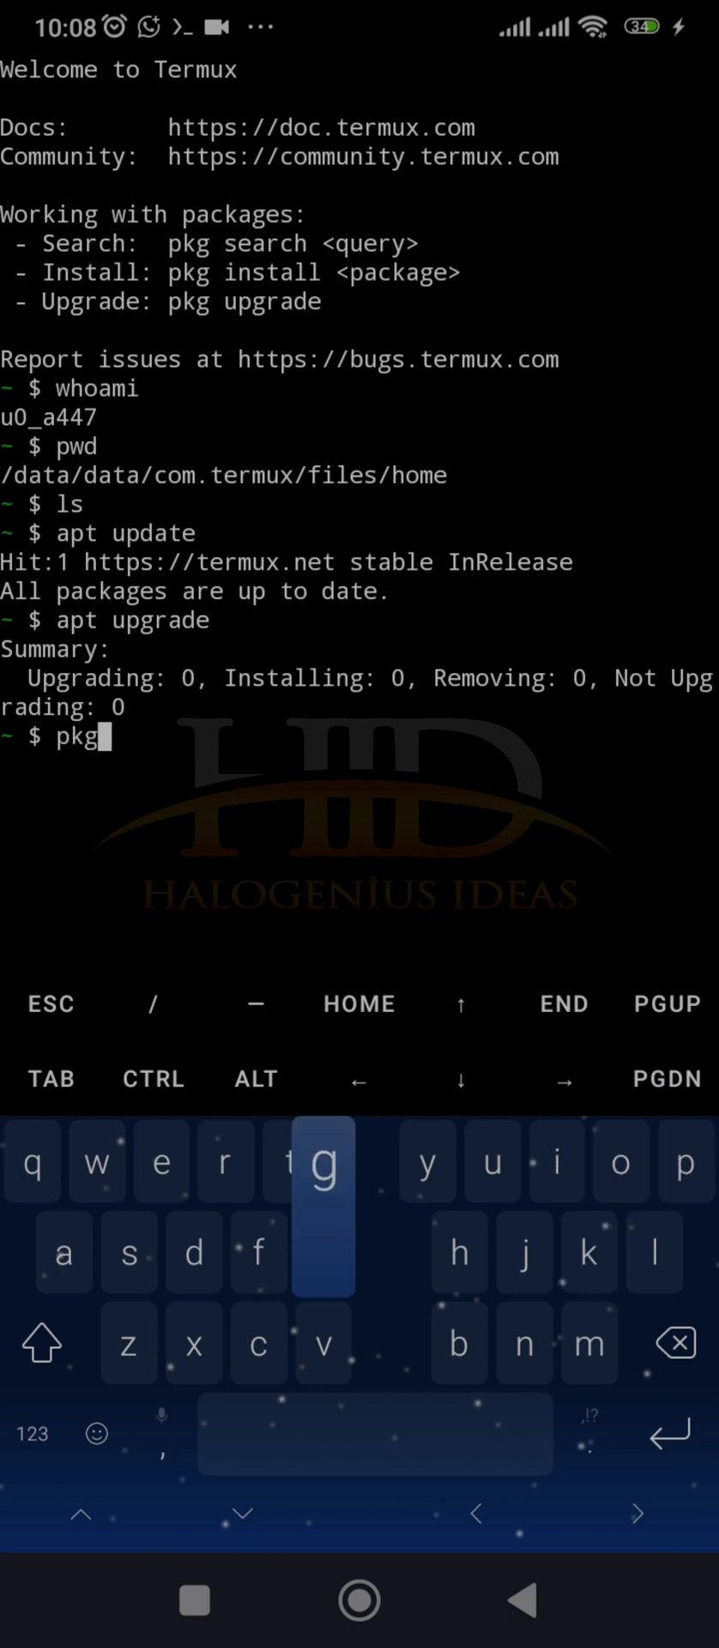
Step: Run pkg install python, answer Y to install its dependencies, then start python3
{"action": "type", "text": "install py"}
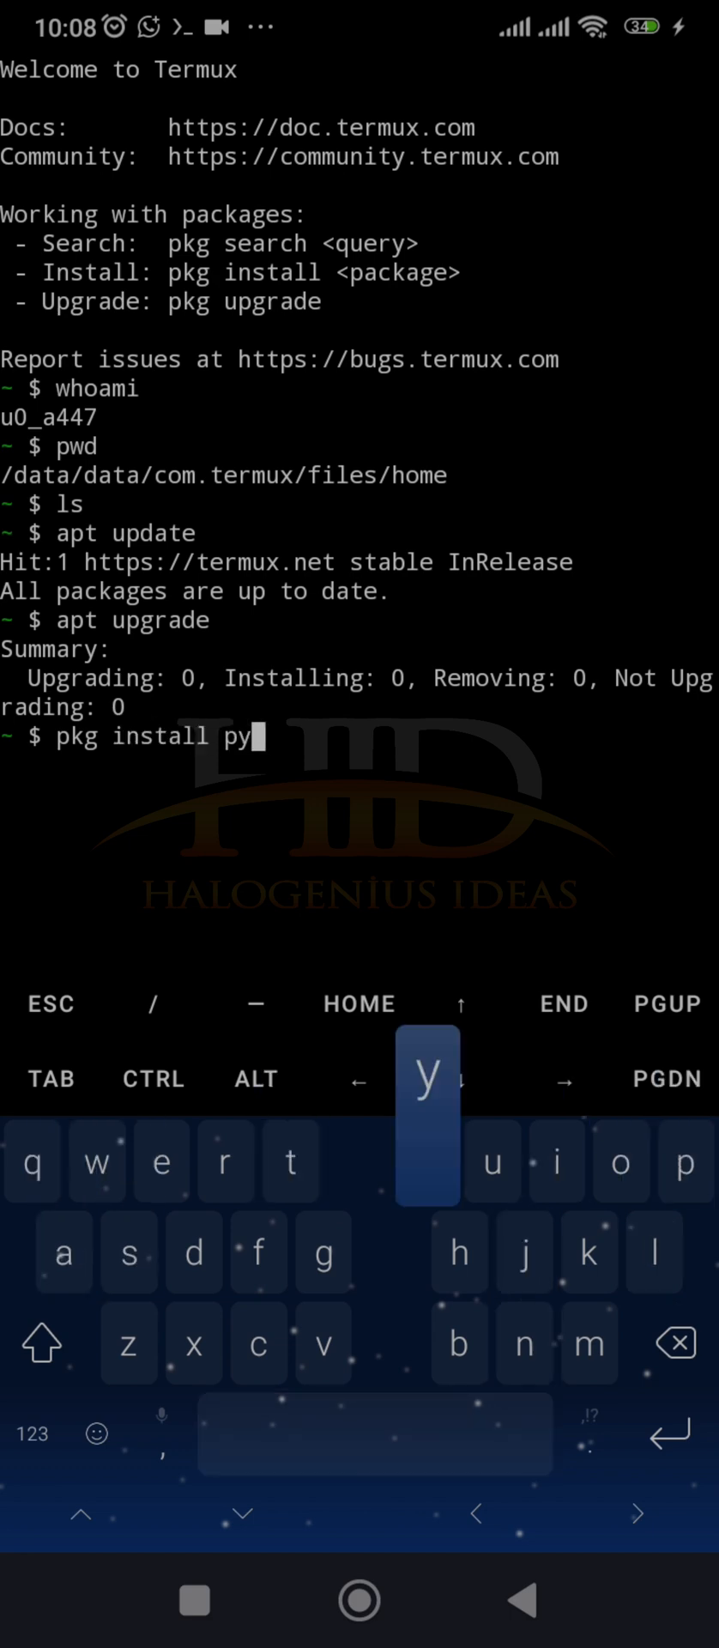
{"action": "type", "text": "thon"}
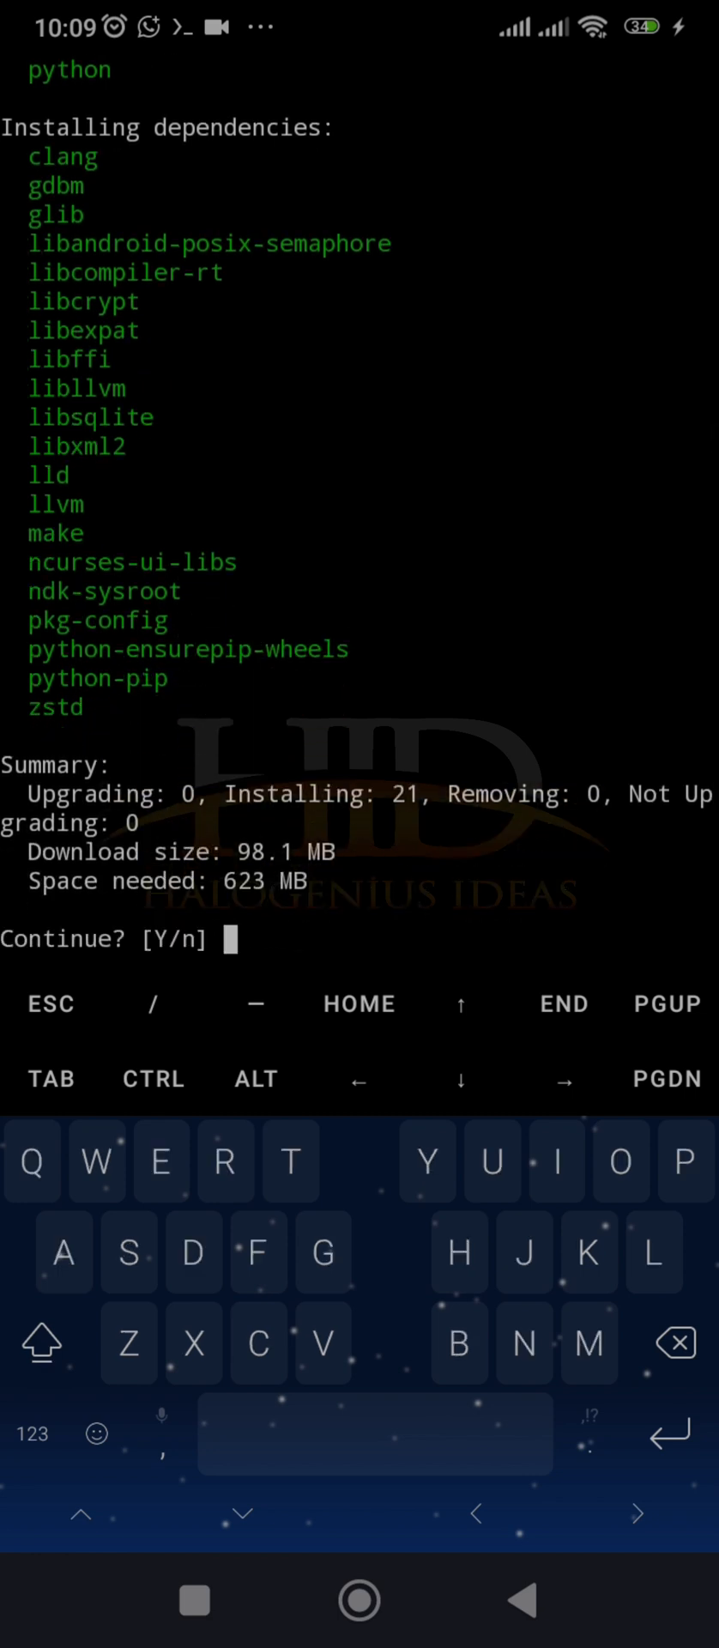
{"action": "type", "text": "Y"}
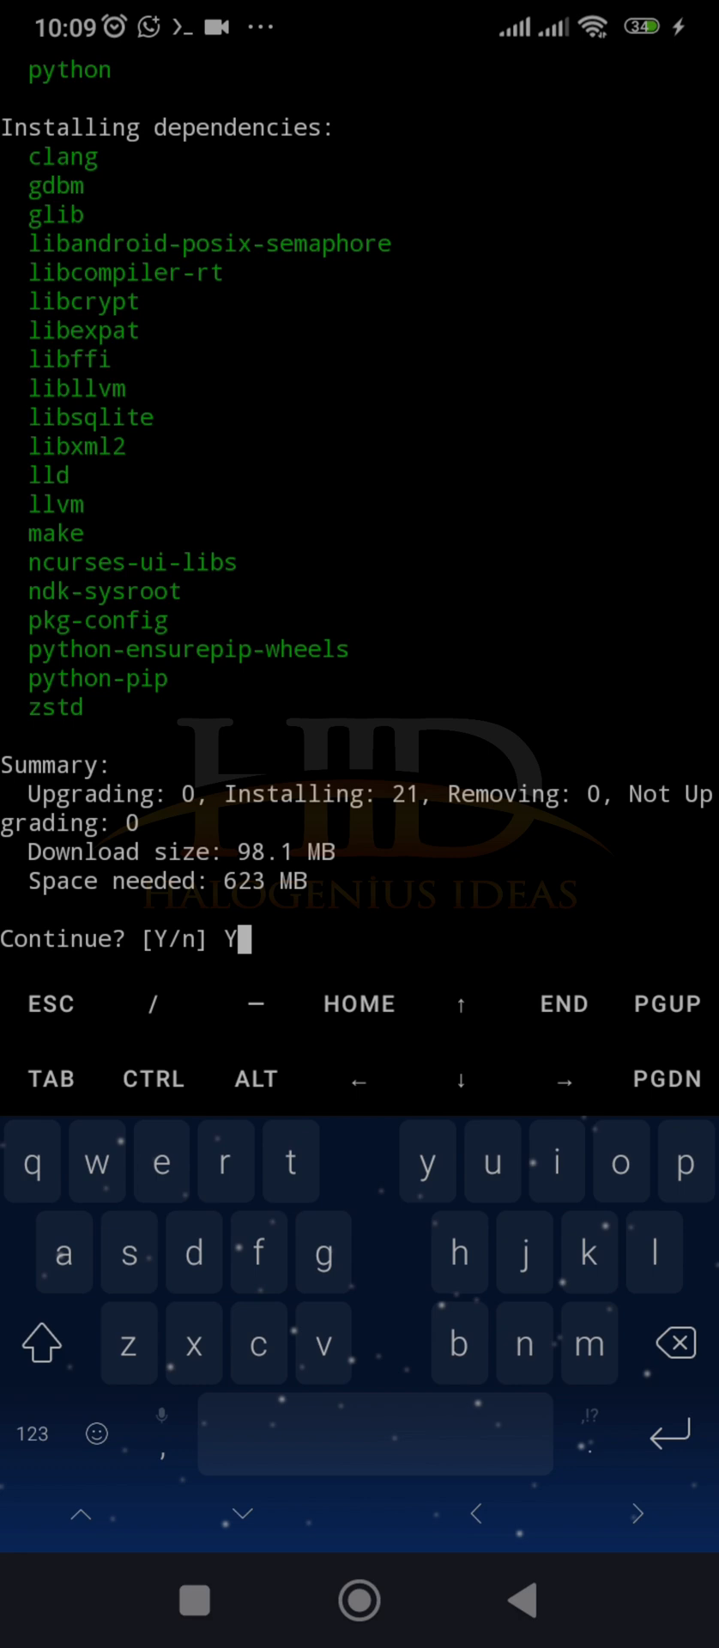
{"action": "key", "text": "enter"}
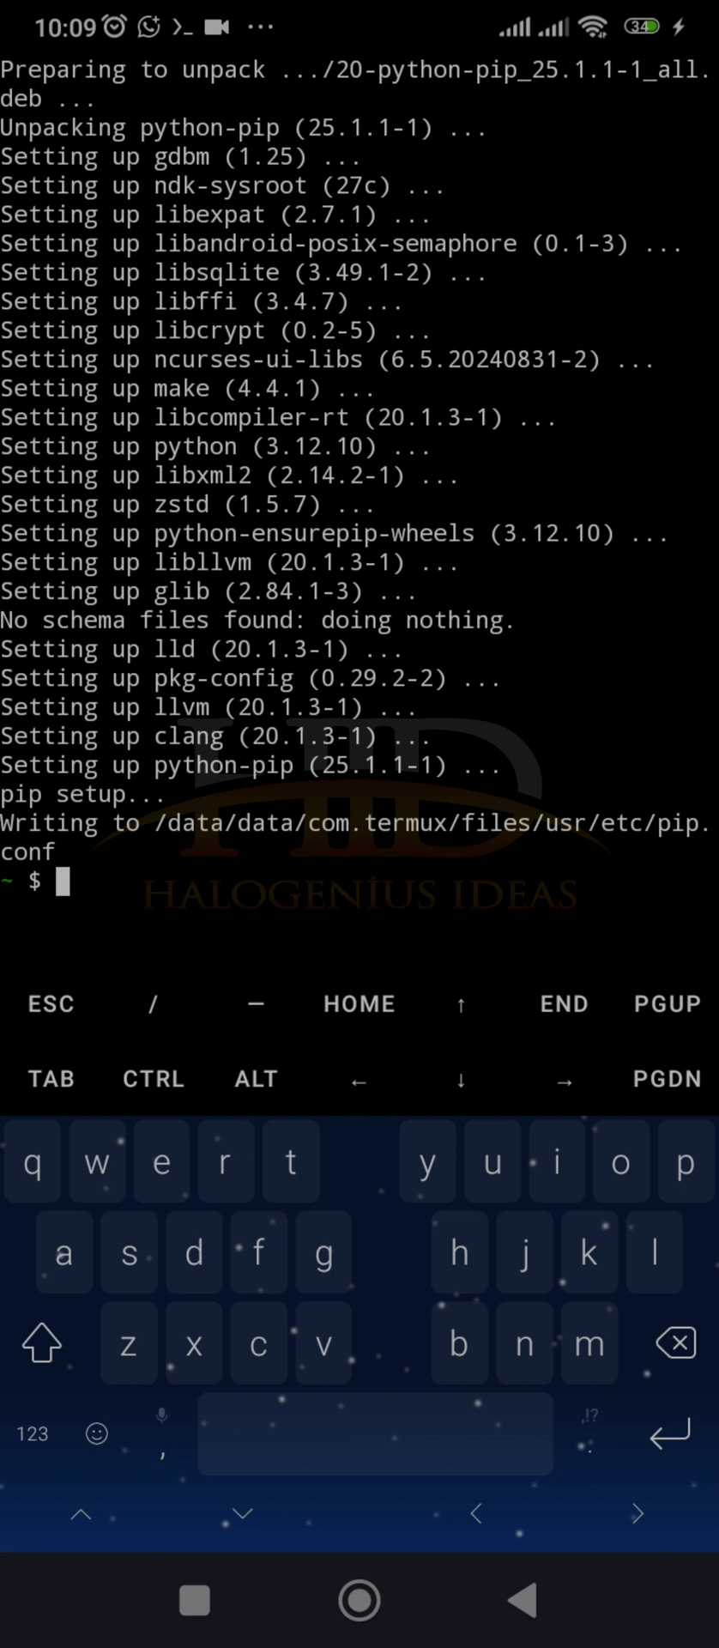
{"action": "type", "text": "python3"}
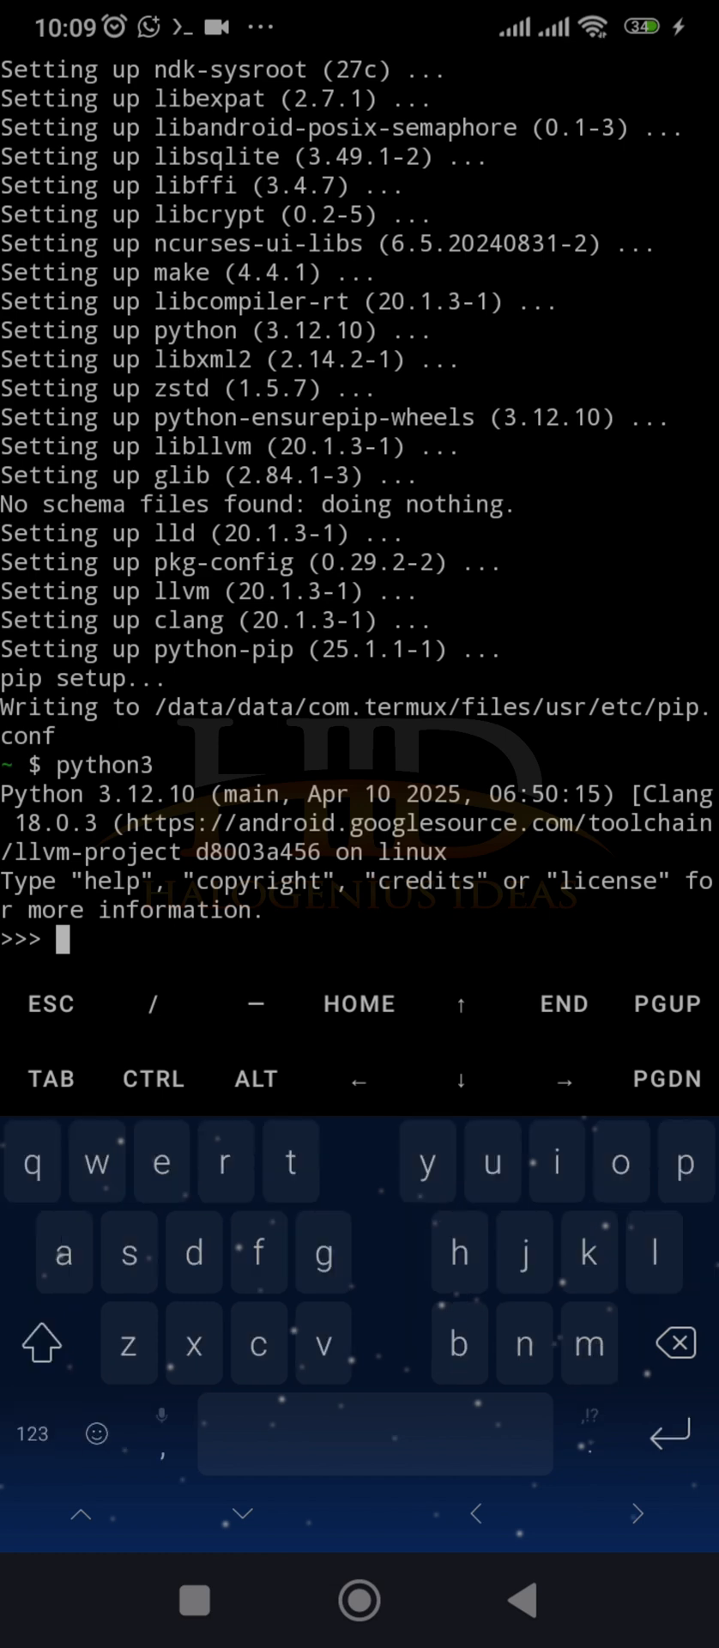
Step: Enter print(24) and print("I am a boy") at the >>> prompt
{"action": "type", "text": "print"}
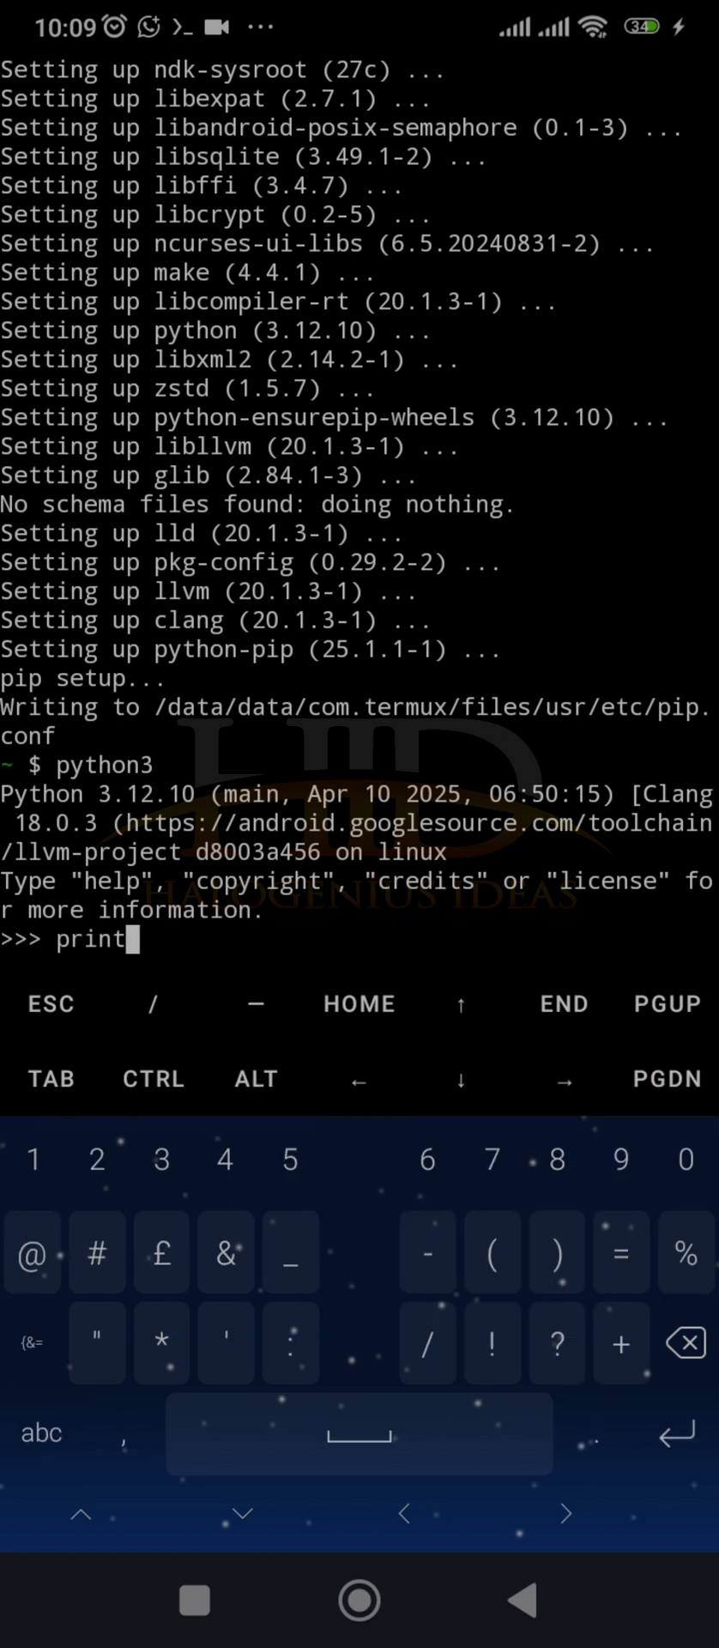
{"action": "type", "text": "(24)"}
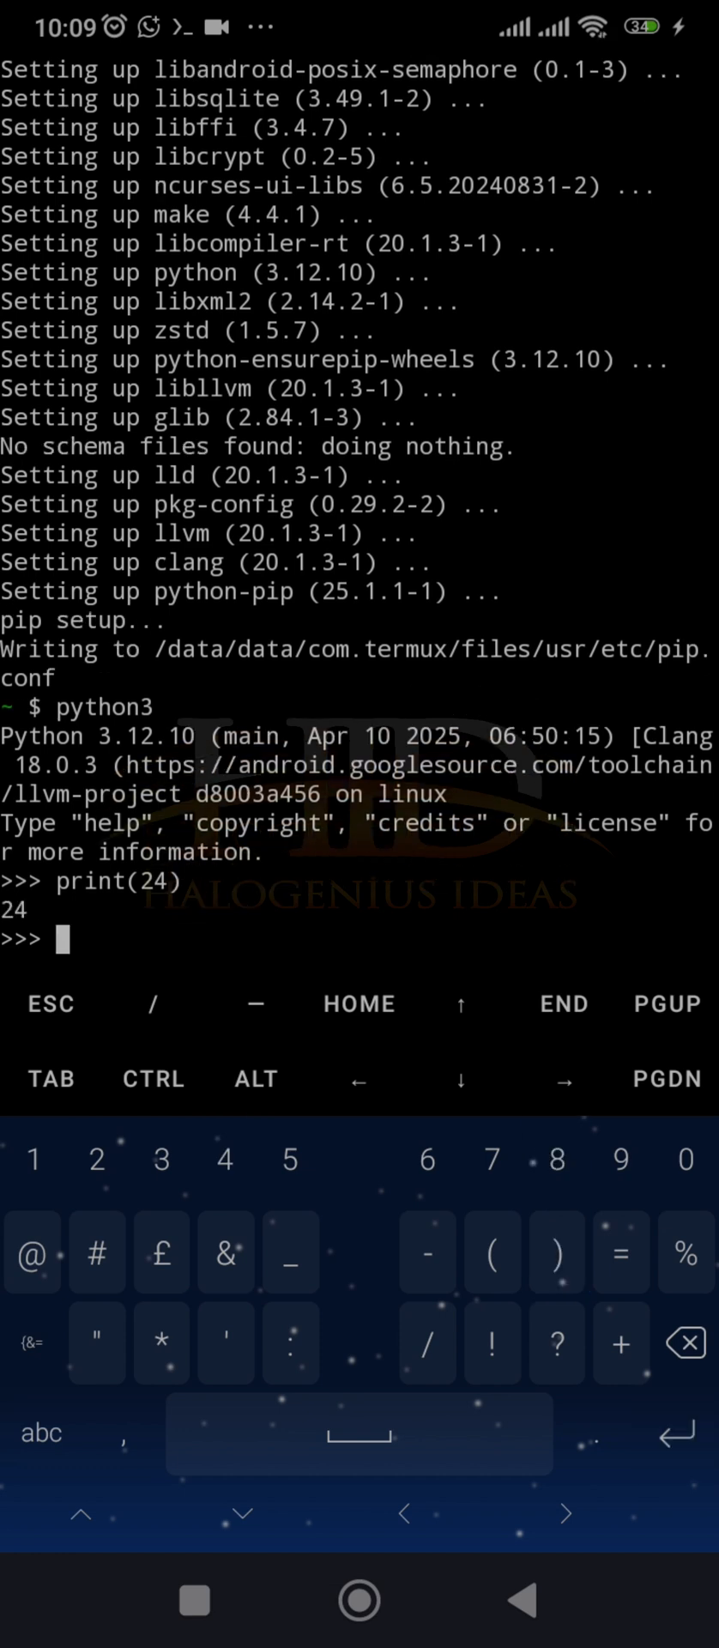
{"action": "type", "text": "print"}
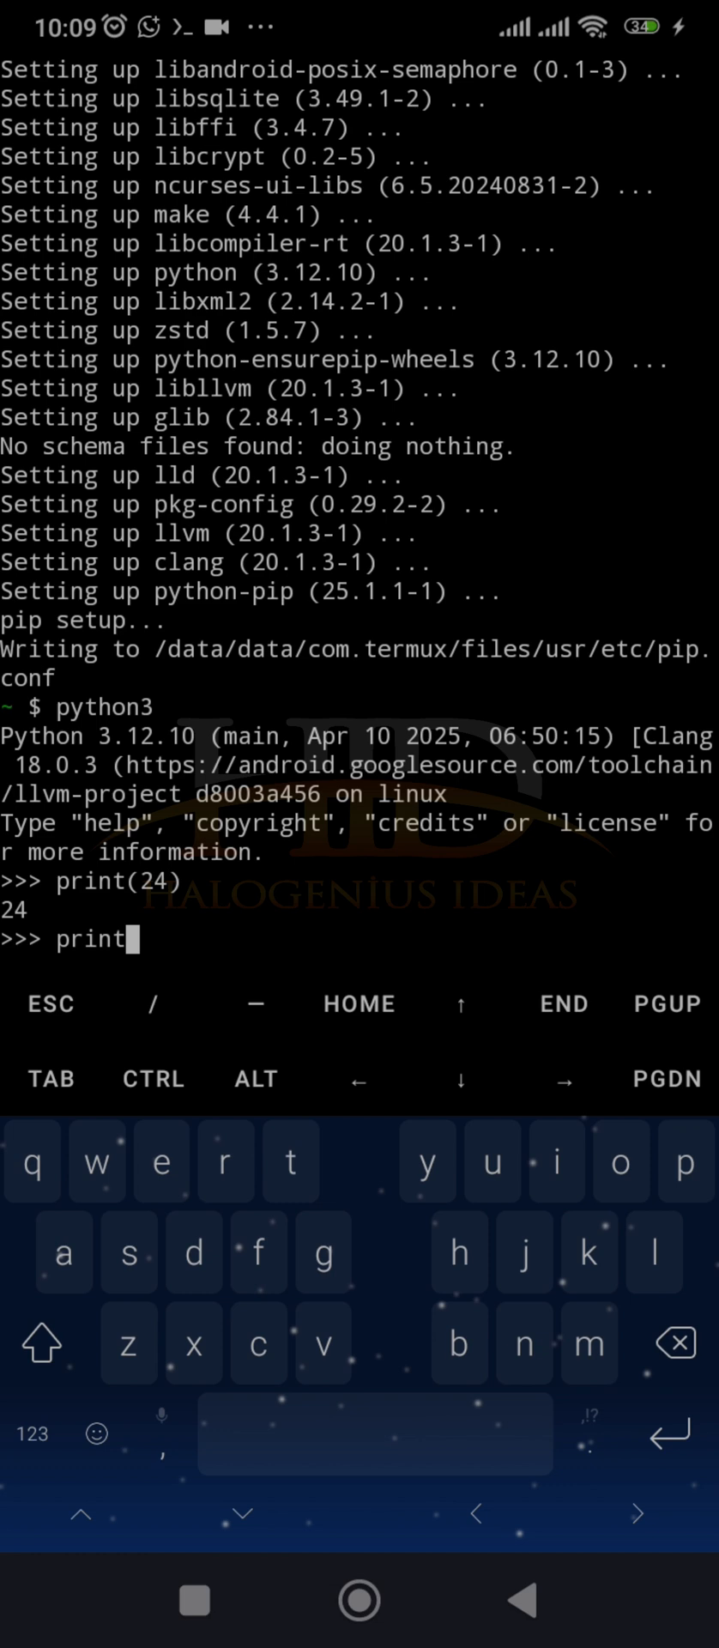
{"action": "type", "text": "(i"}
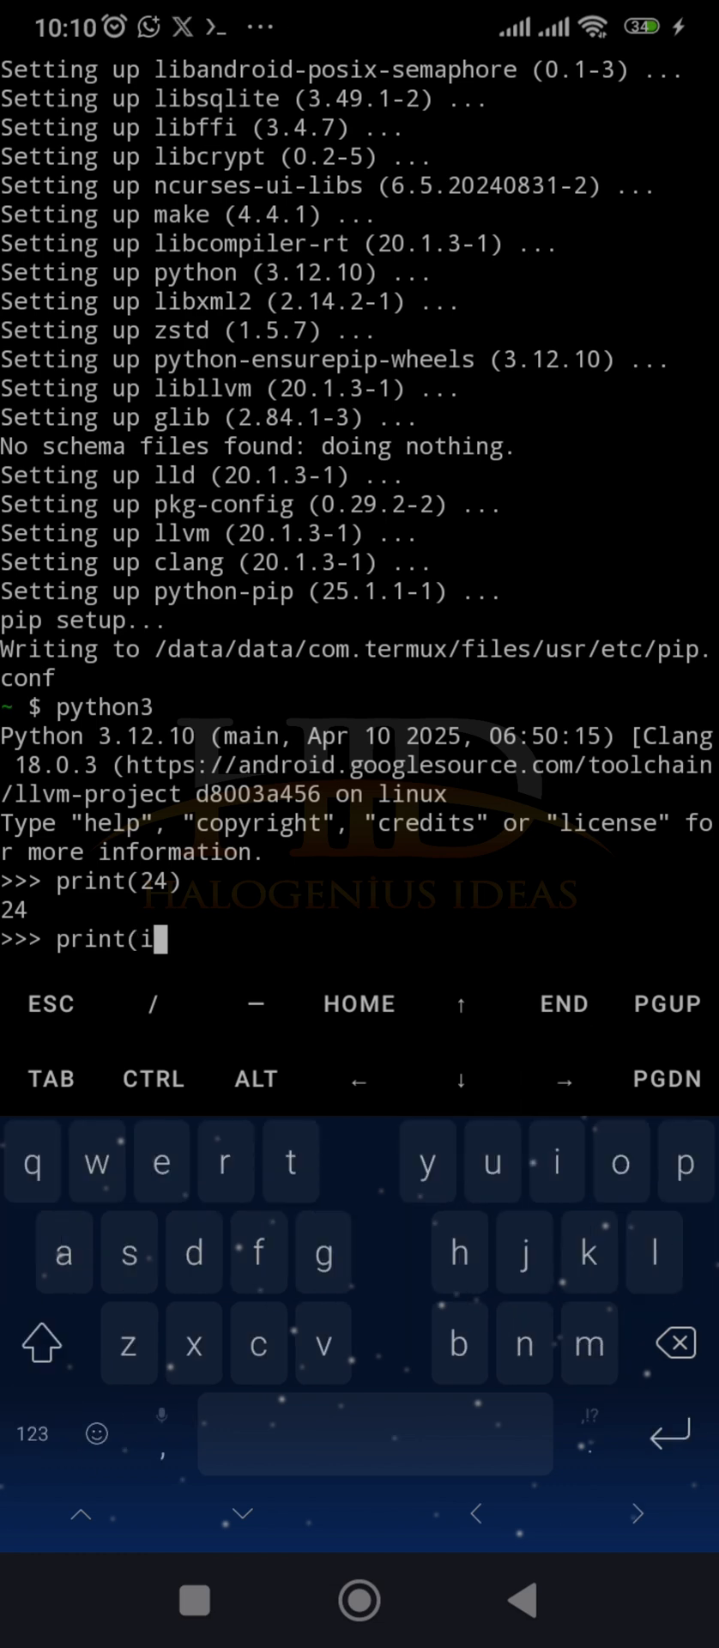
{"action": "type", "text": "\"I am a"}
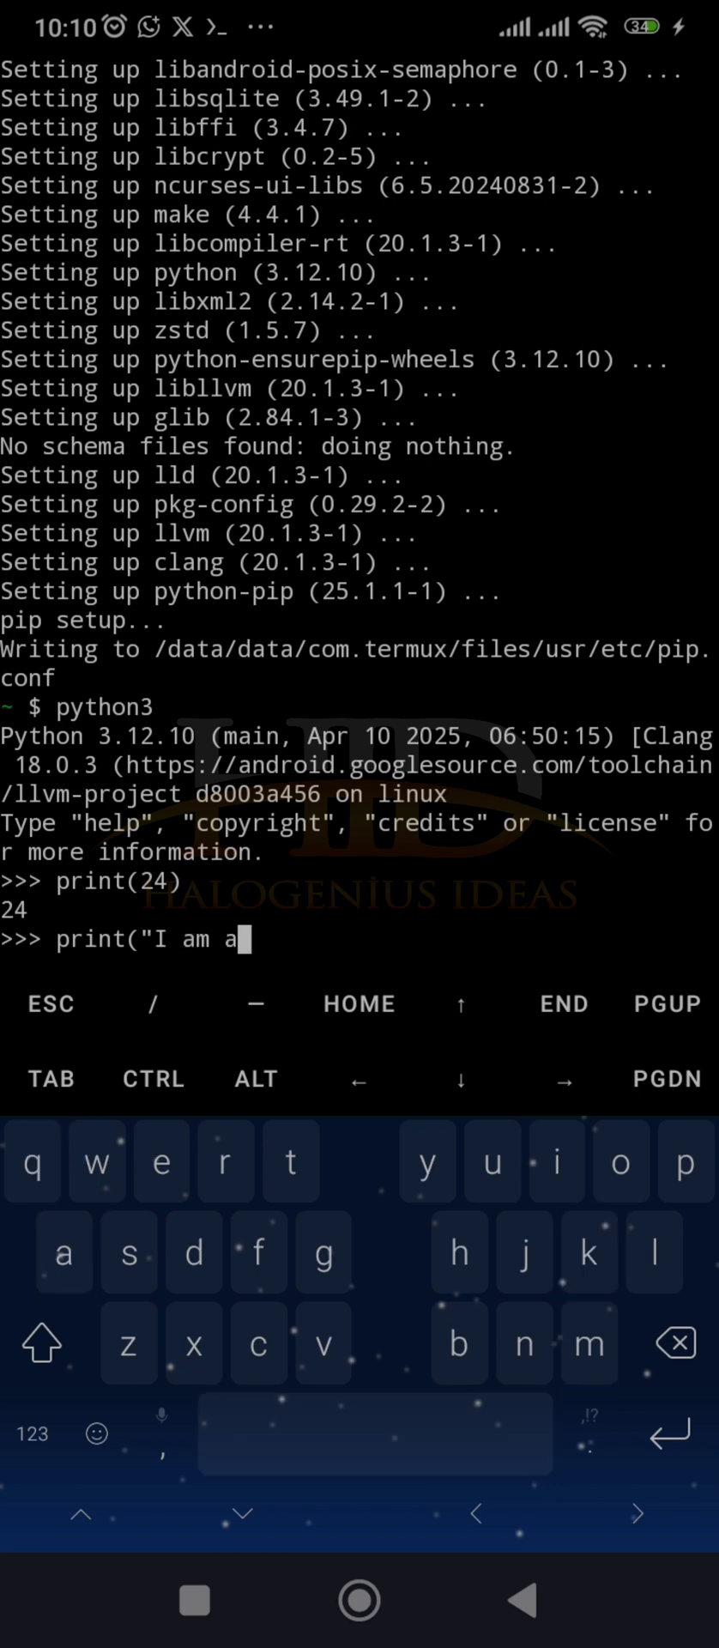
{"action": "type", "text": "boy"}
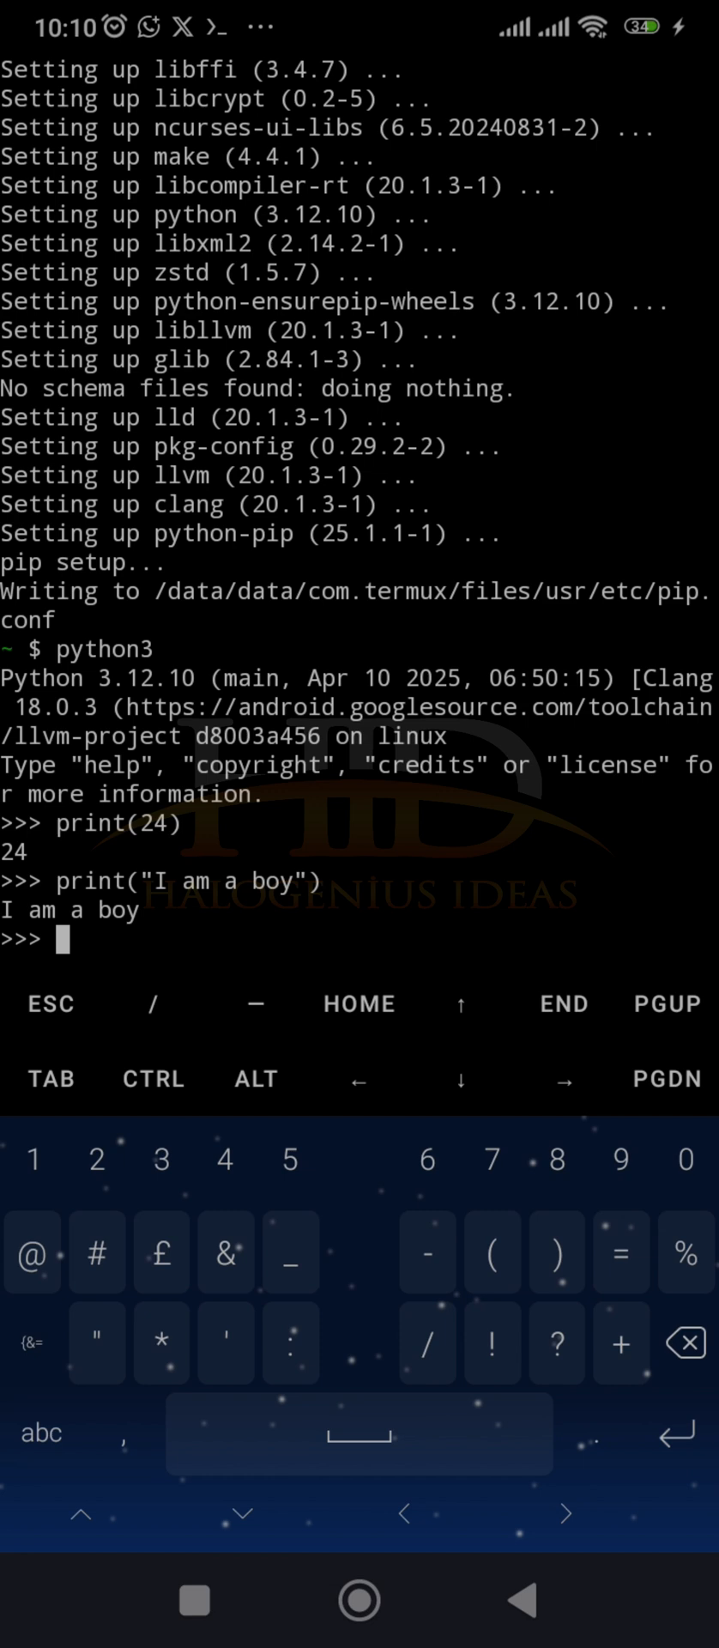
Step: Evaluate 24+17 in the Python shell to get 41
{"action": "type", "text": "24"}
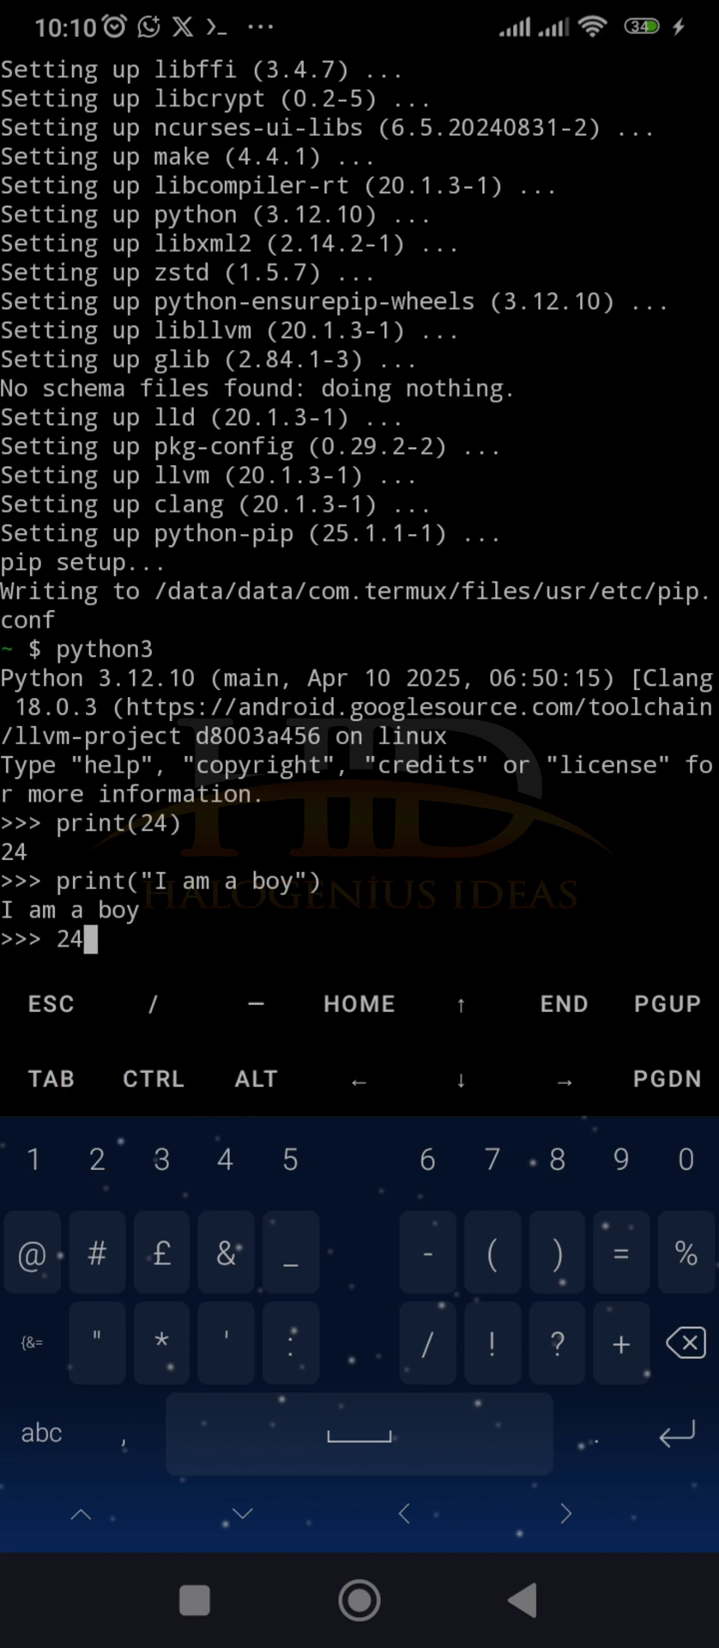
{"action": "type", "text": "+17"}
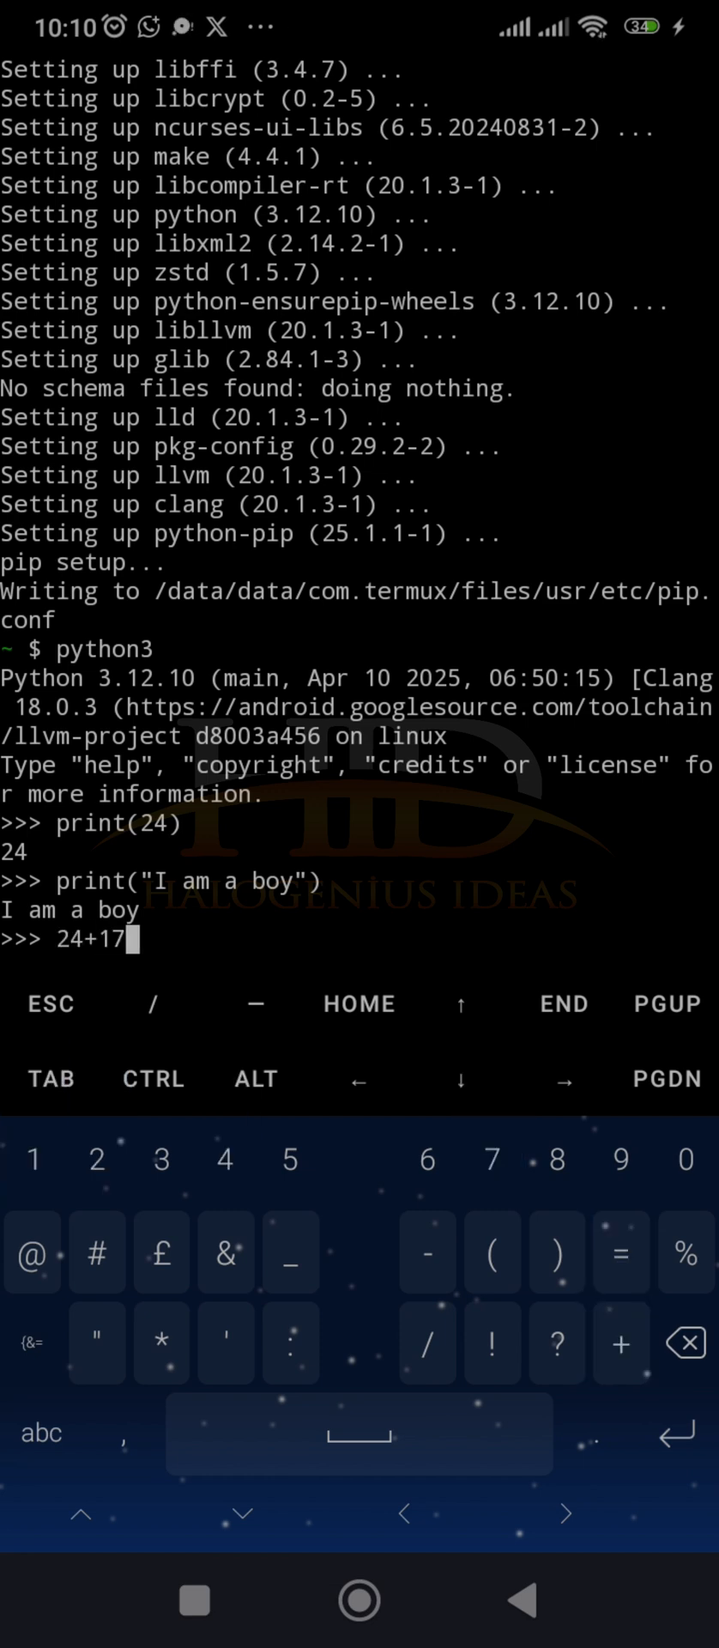
{"action": "key", "text": "Enter"}
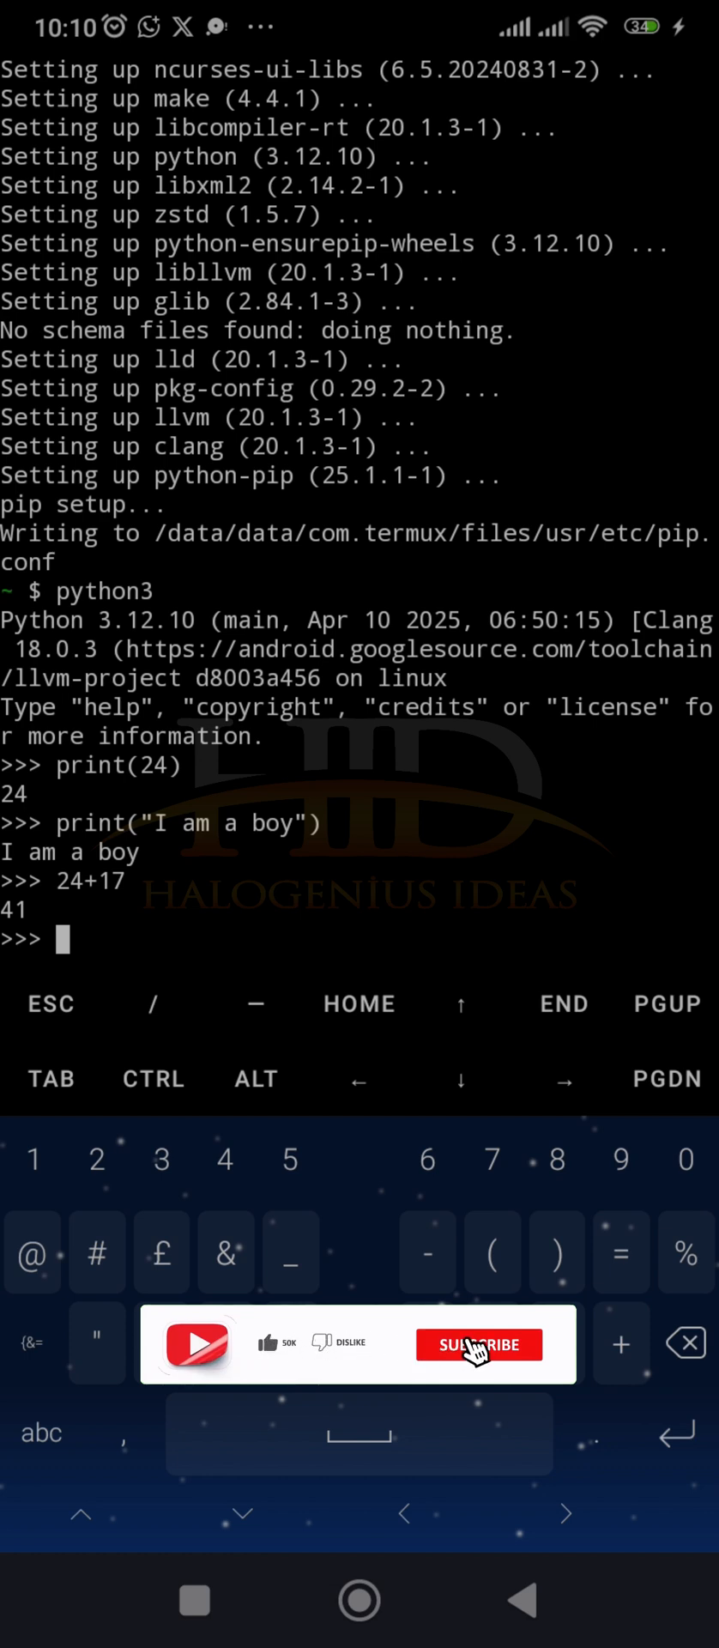
{"action": "left_click", "coordinate": [479, 1343]}
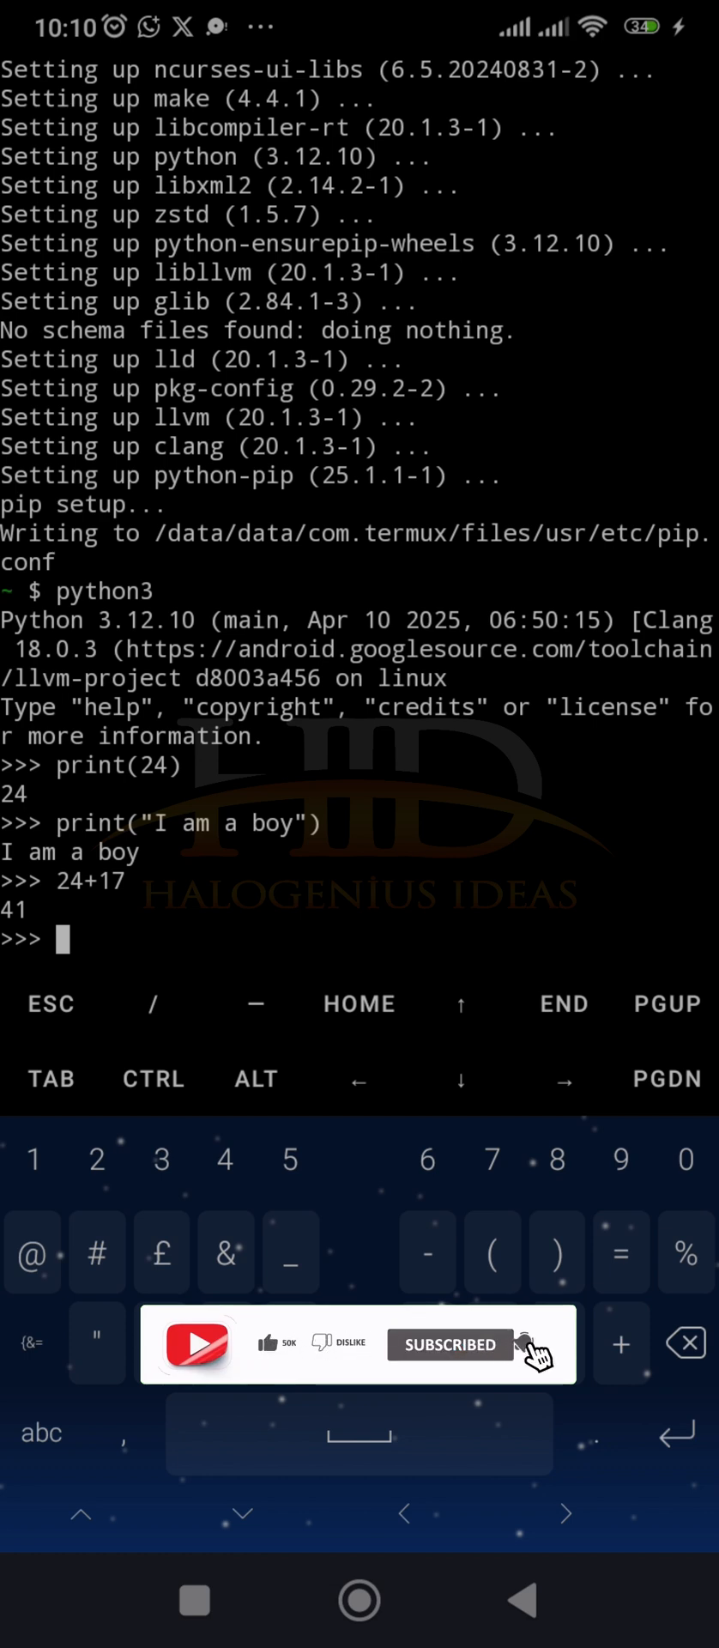